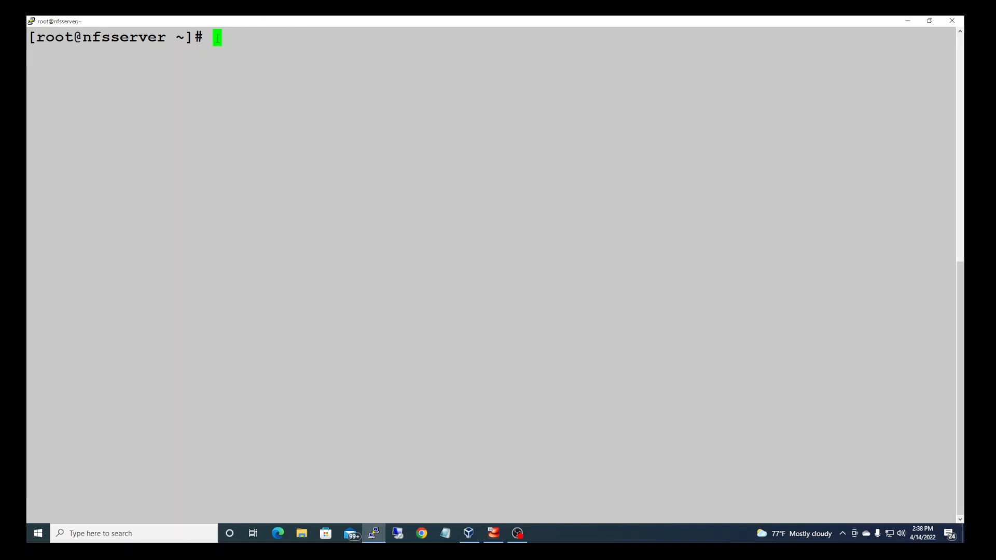
Run uname -a to show the server's Linux 4.18.0-348.el8 x86_64 kernel.
type("uname")
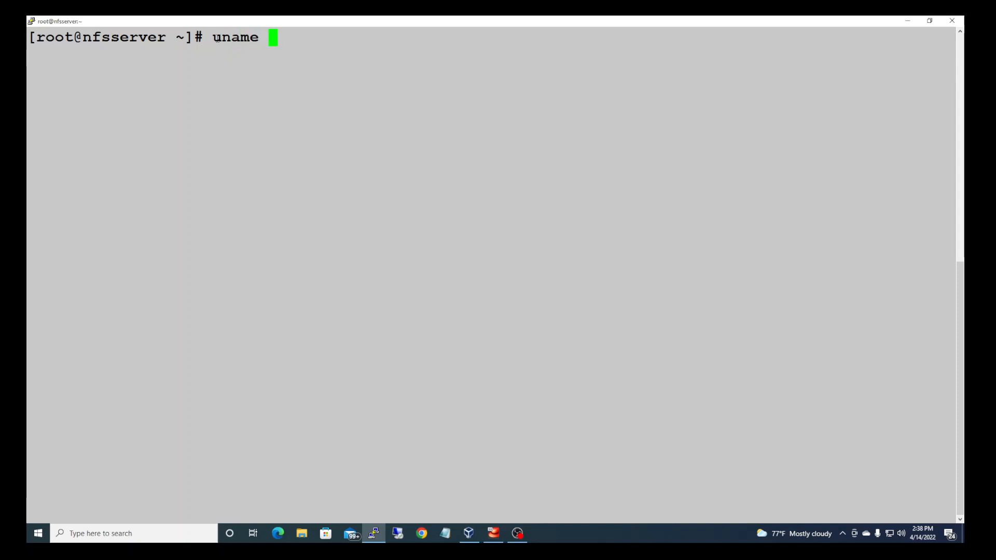
type("-a")
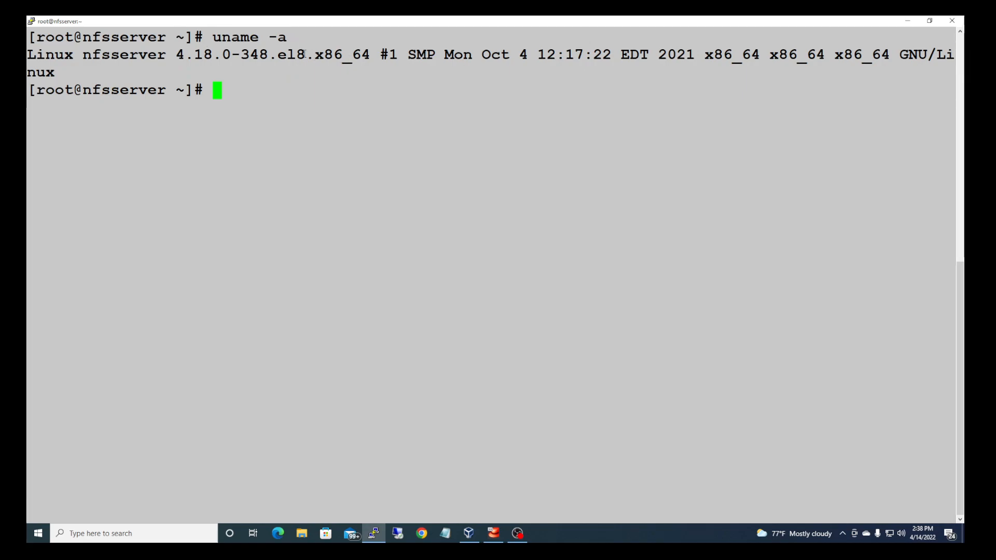
double_click(299, 53)
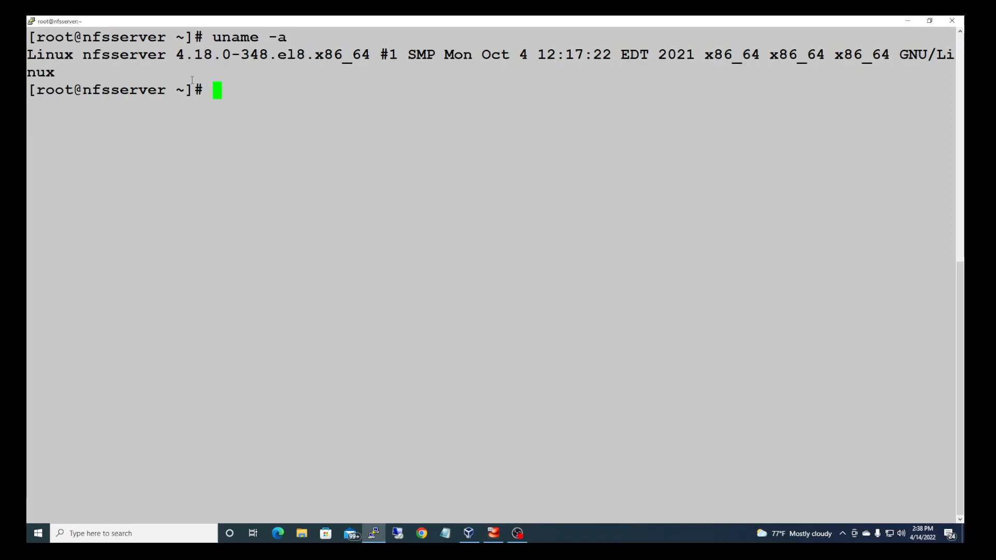
Re-export NFS shares with exportfs -avr, confirming /NFS_share to 192.168.0.0/24.
type("expor")
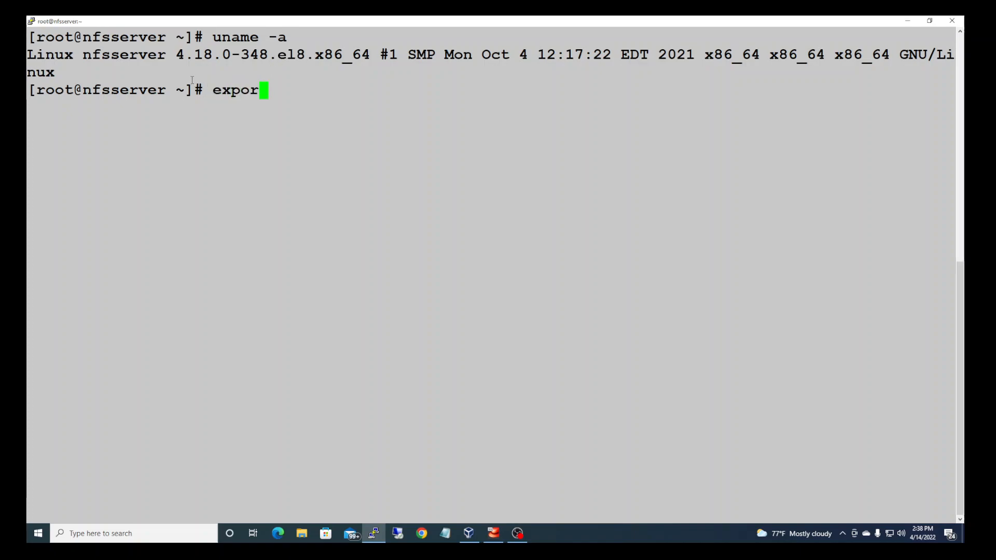
type("t")
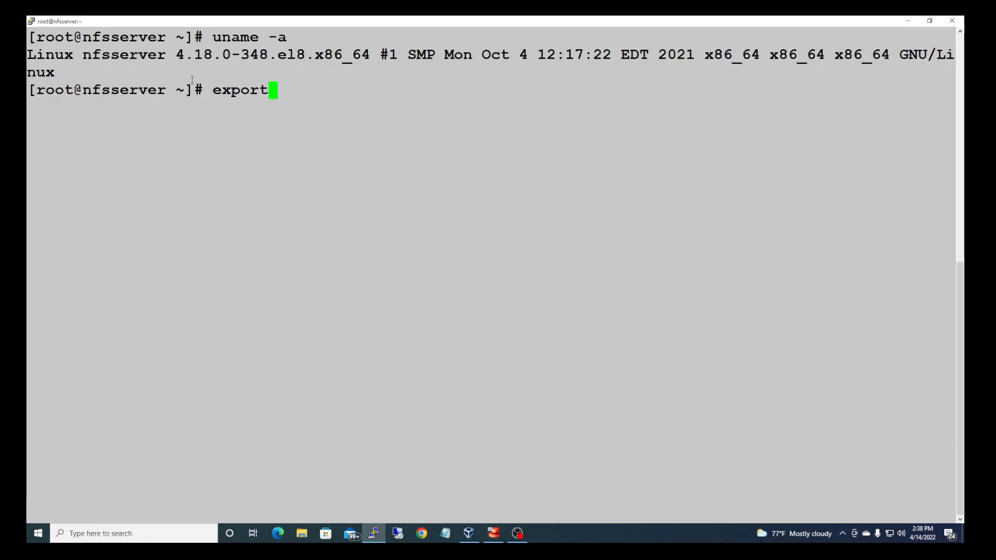
type("fs -avr")
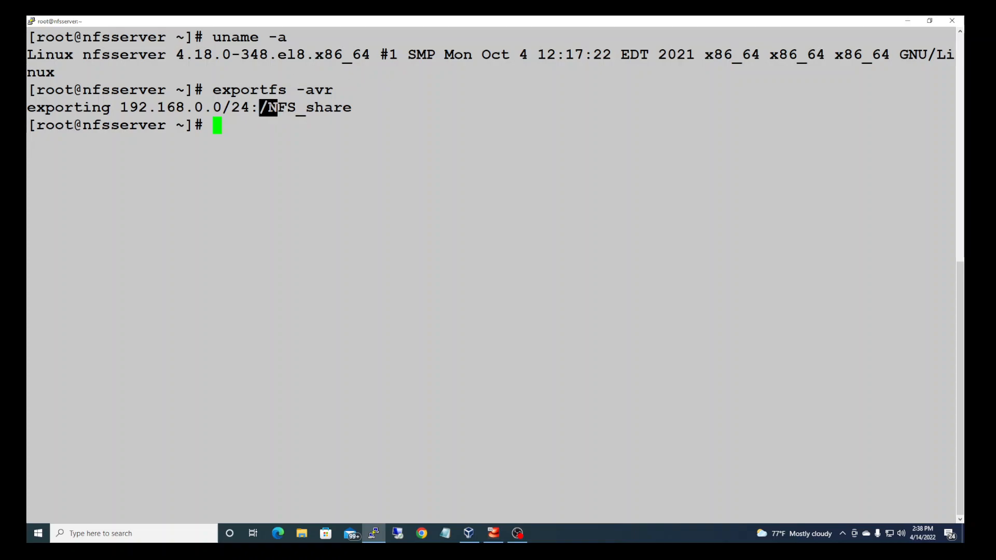
left_click_drag(260, 107, 352, 106)
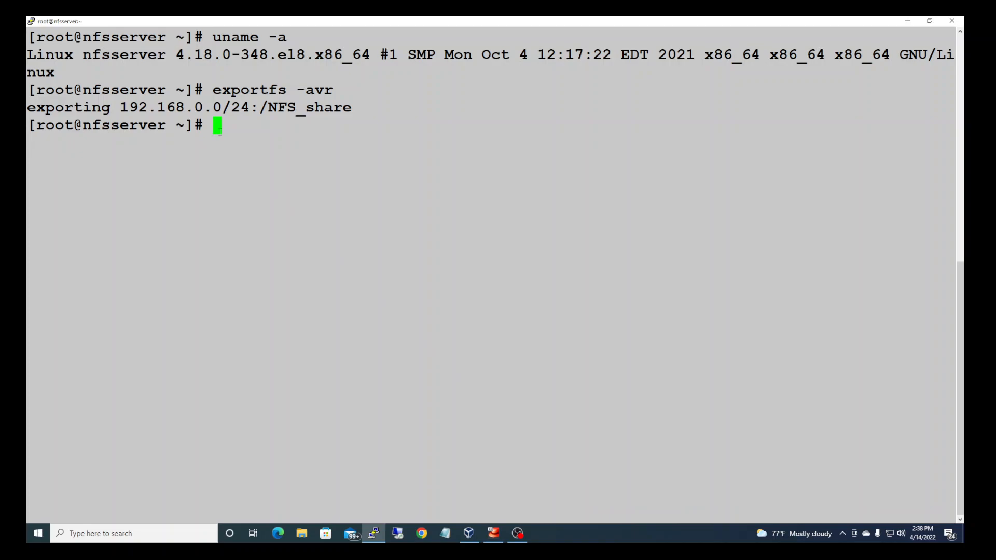
List root's home directory with ls, showing anaconda-ks.cfg.
type("ls")
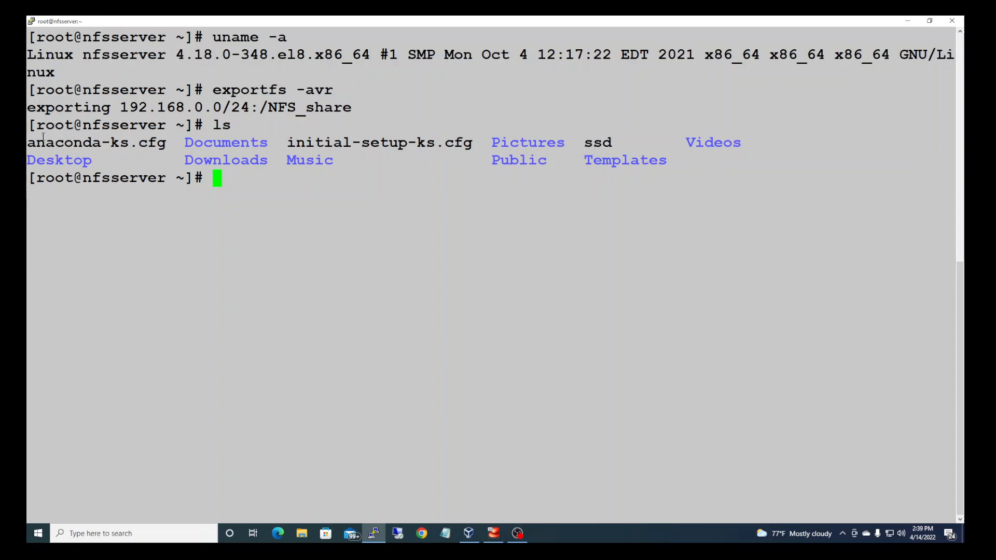
double_click(36, 142)
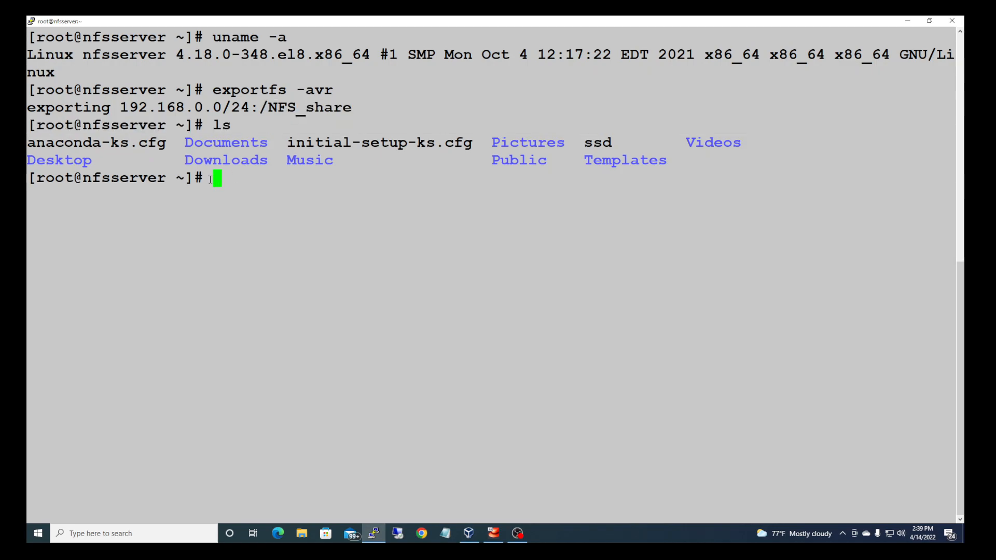
Copy anaconda-ks.cfg to /NFS_share/ks.cfg with cp.
type("cp anaconda-ks.cfg")
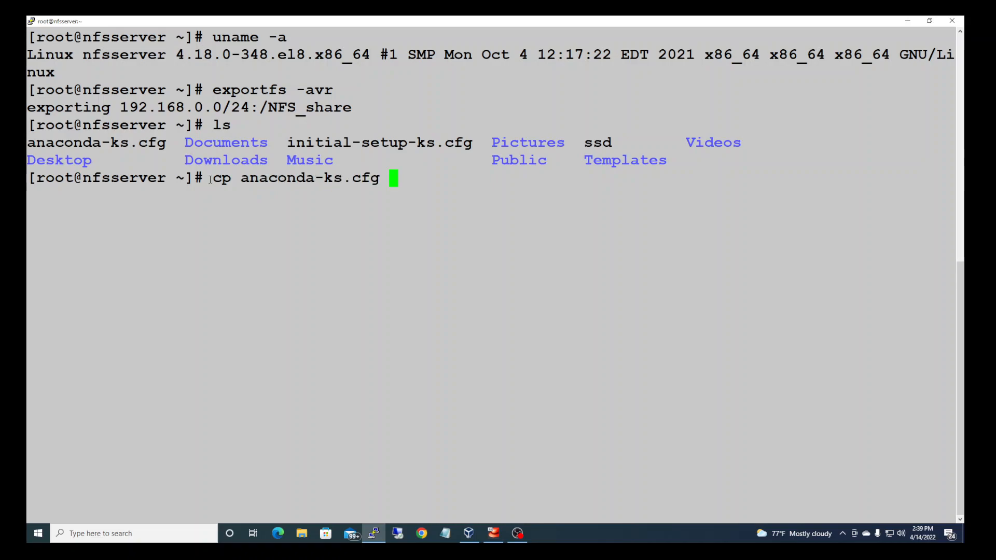
type("/N")
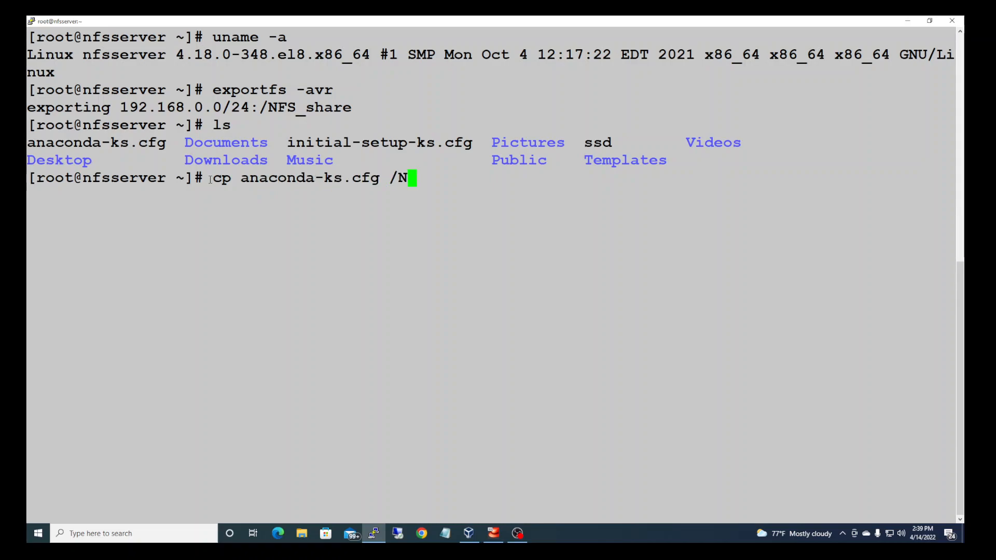
type("FS")
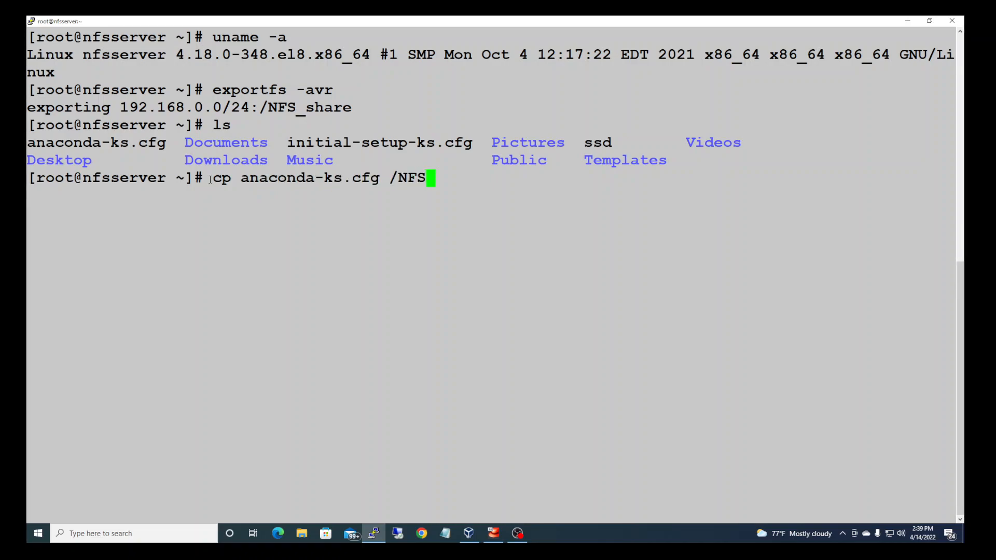
type("_sha")
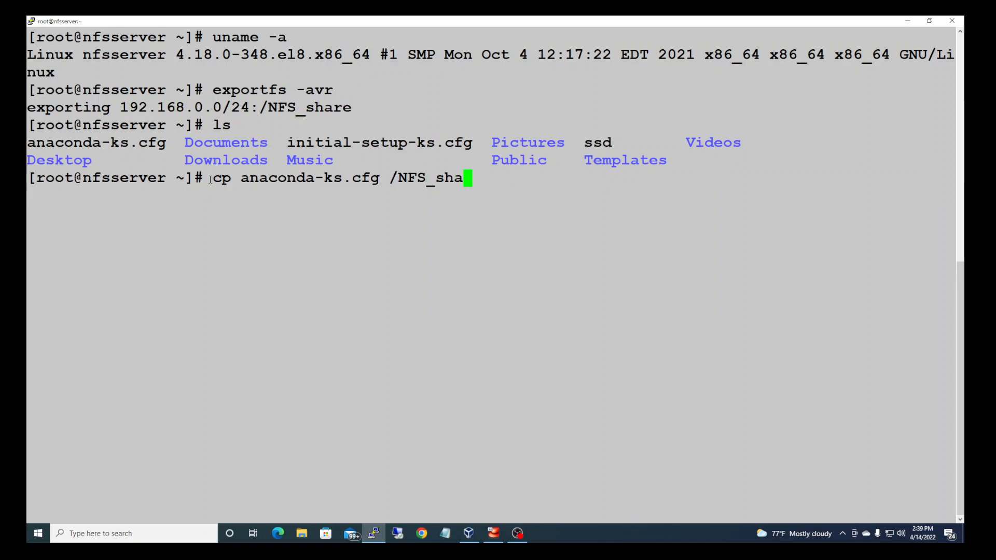
type("re/")
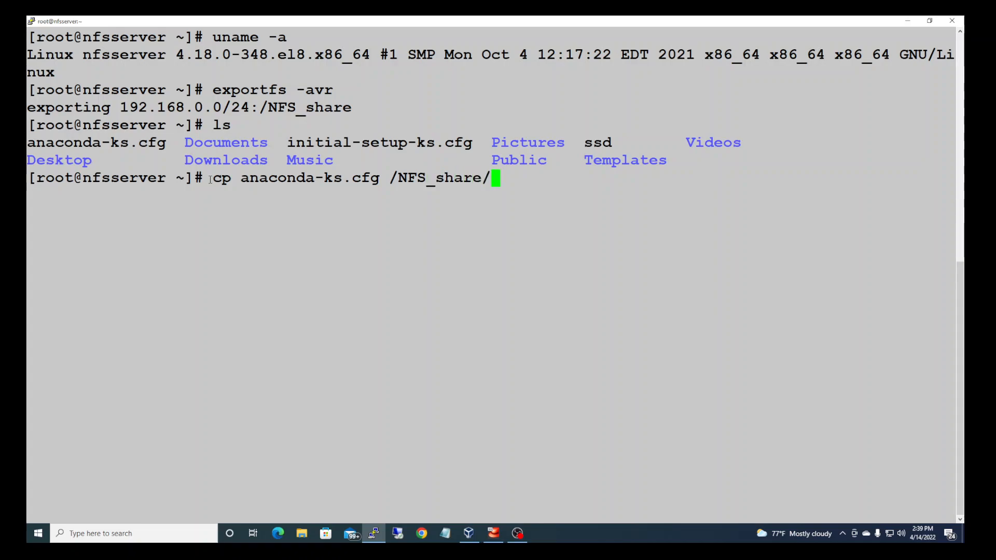
type("ks")
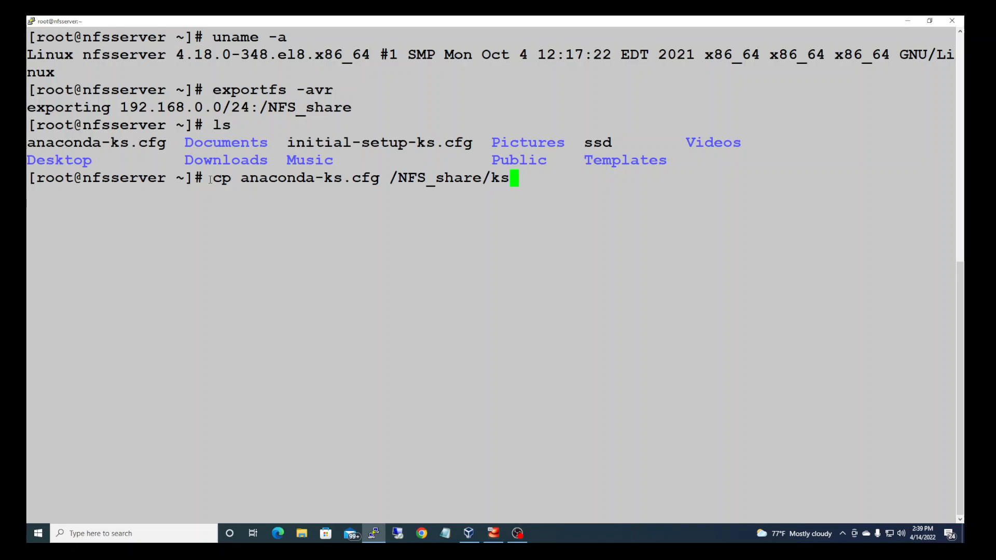
type("-")
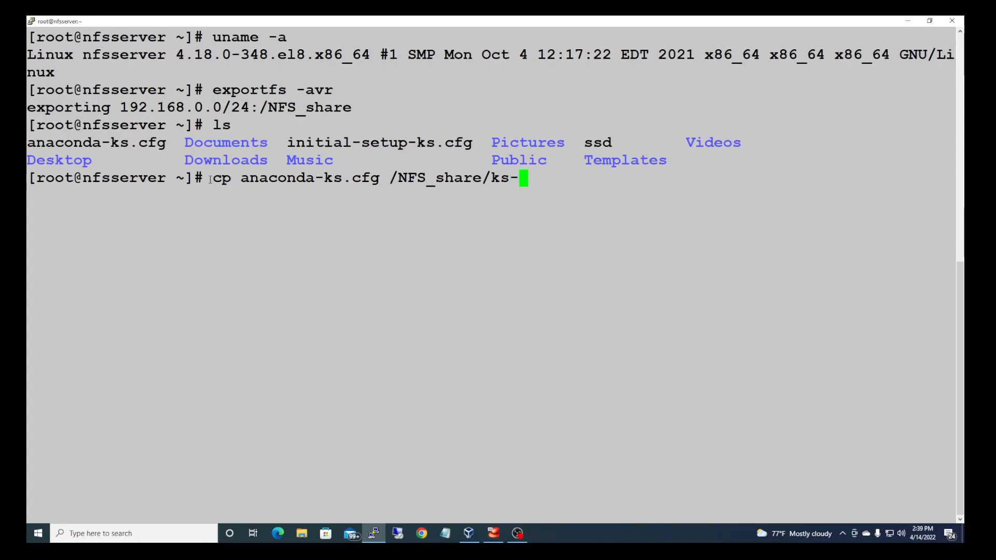
key("Backspace")
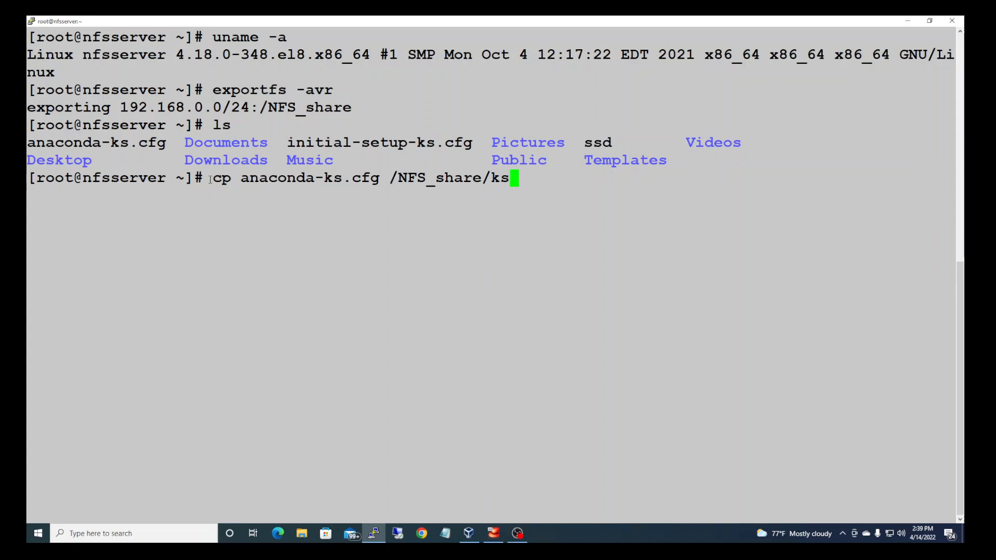
type(".cfg")
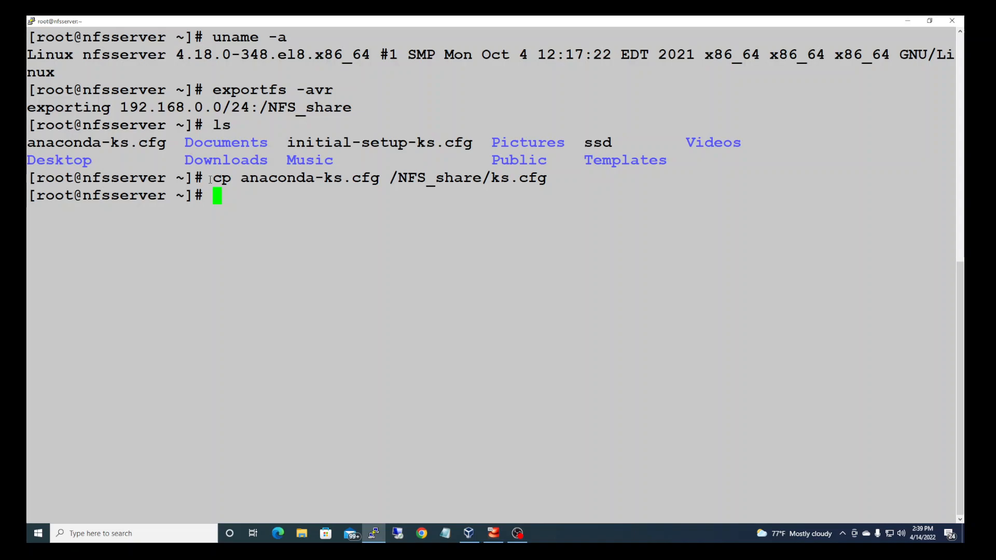
Change into the /NFS_share directory.
type("cd")
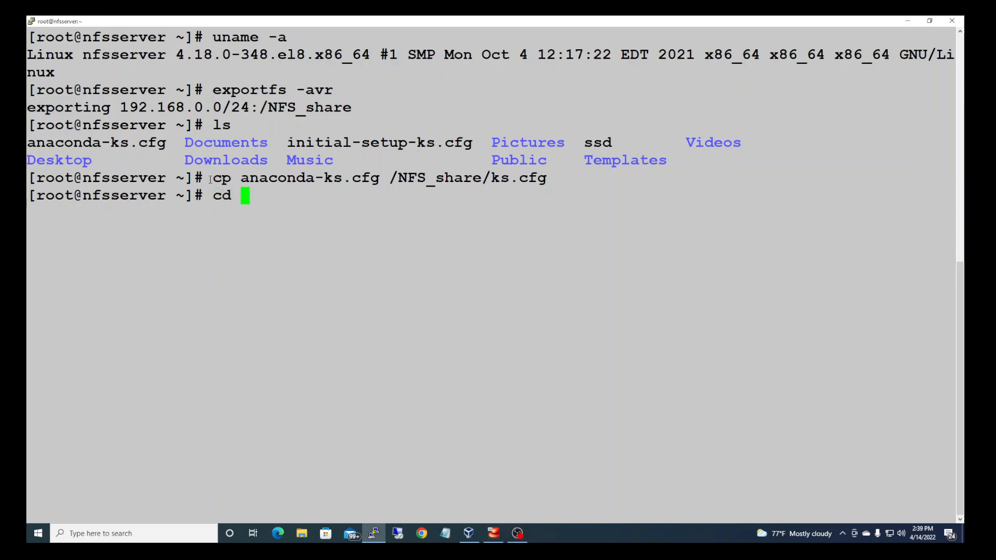
type("/NFS")
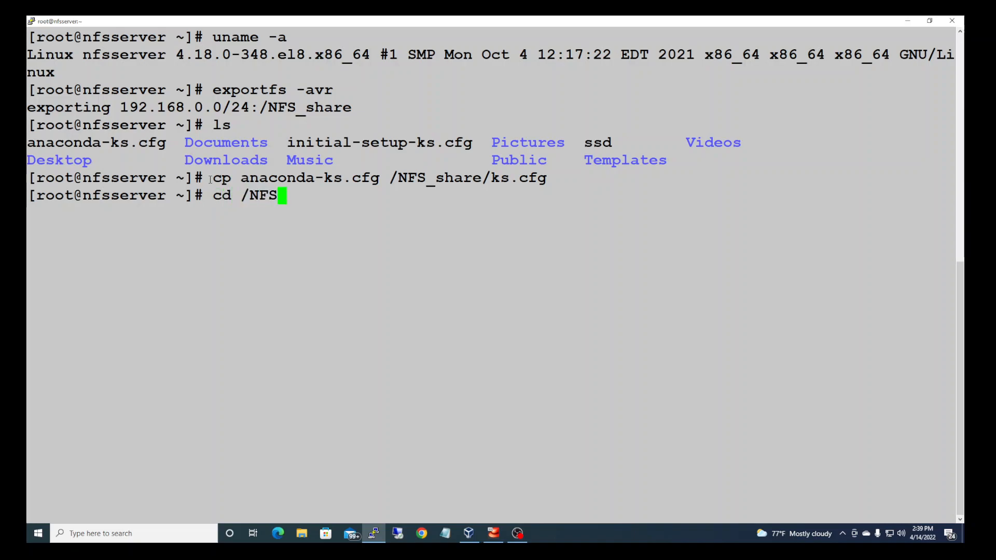
type("_")
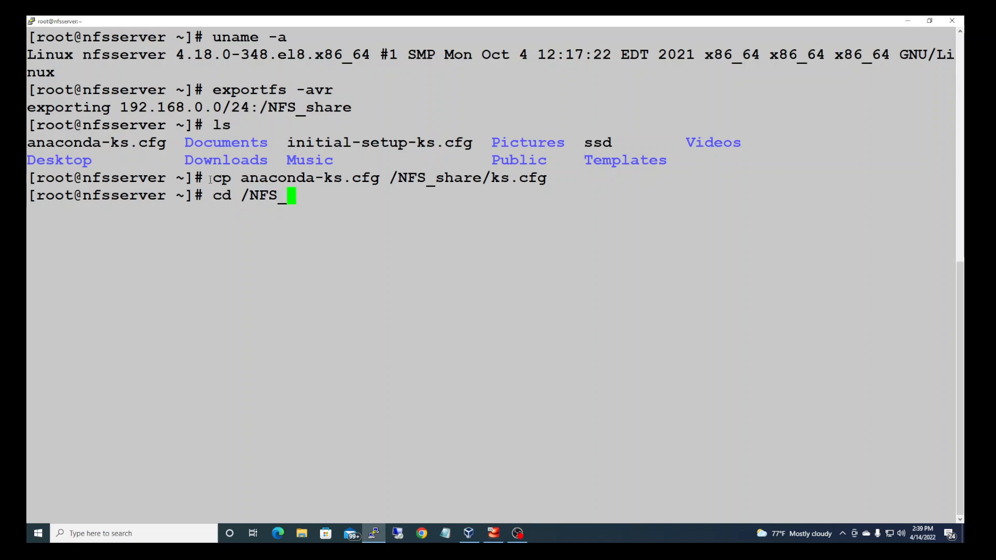
type("share")
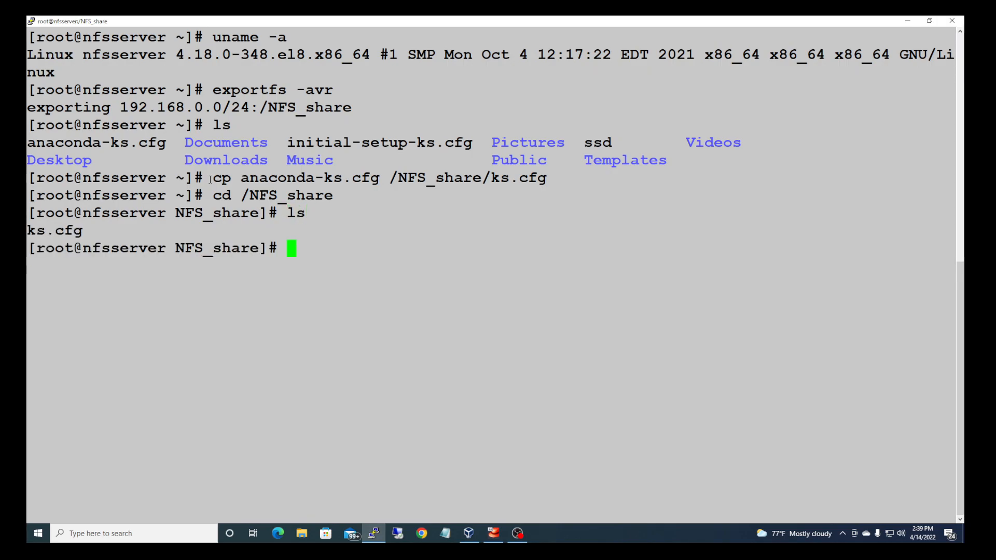
List ks.cfg with ls -l, showing rw------- root-owned, 1097 bytes.
type("ls -l")
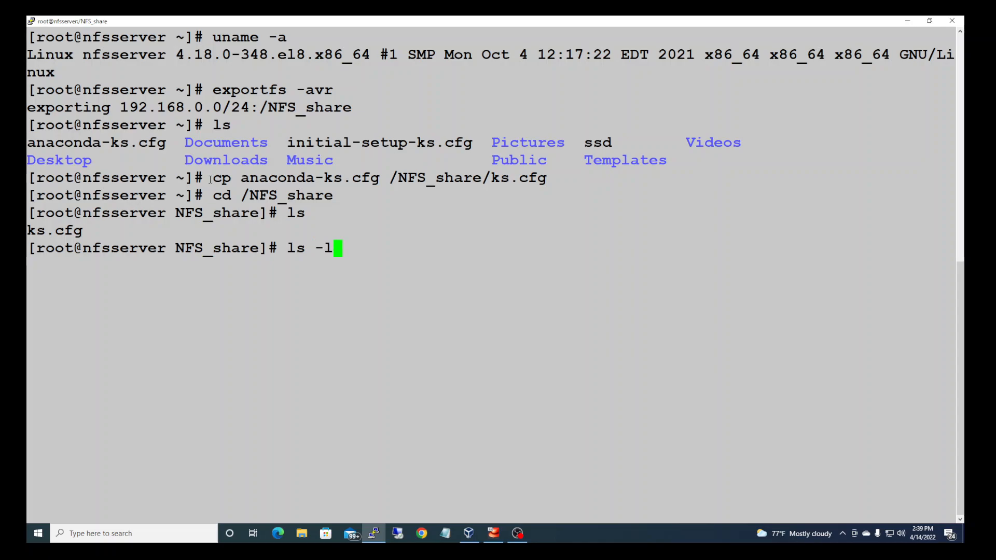
type("k")
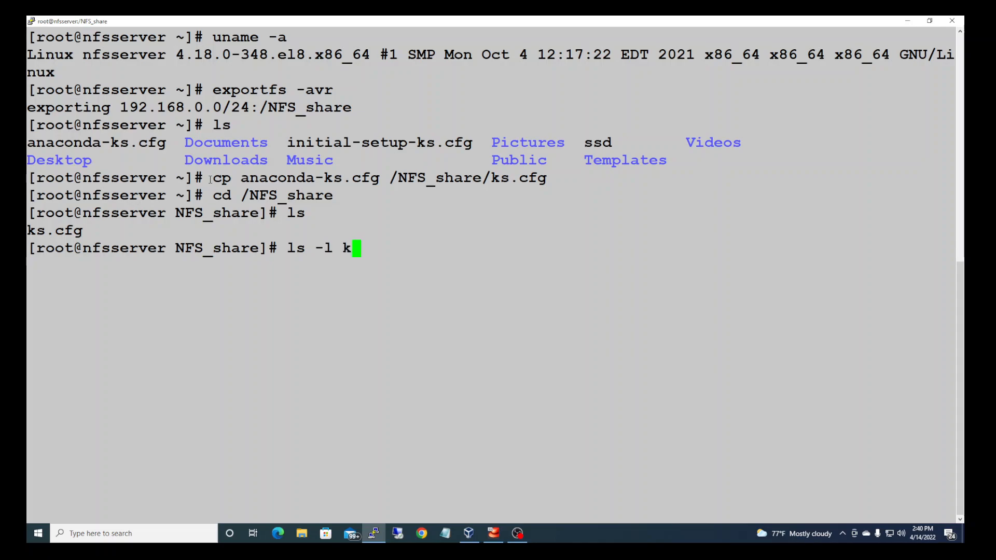
type("s.cfg")
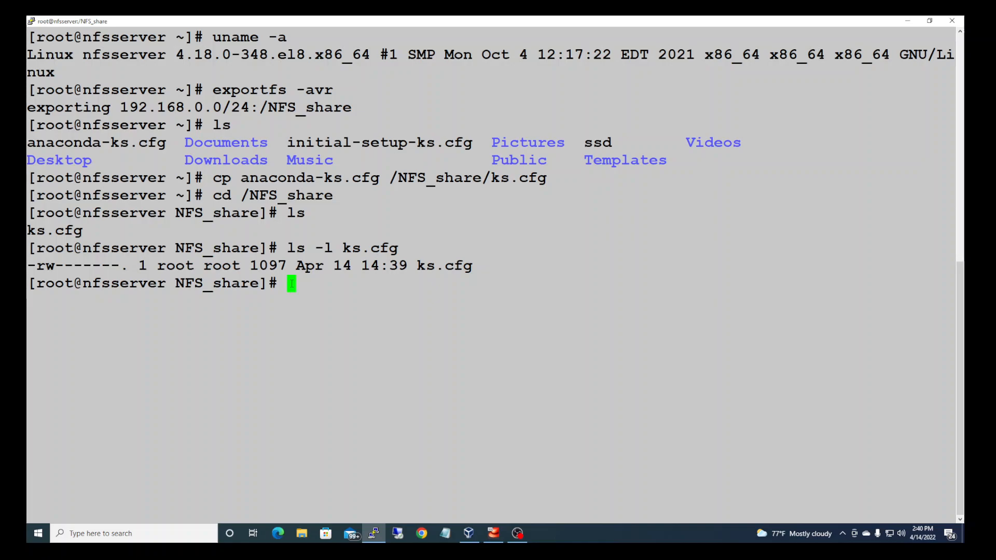
type("ch")
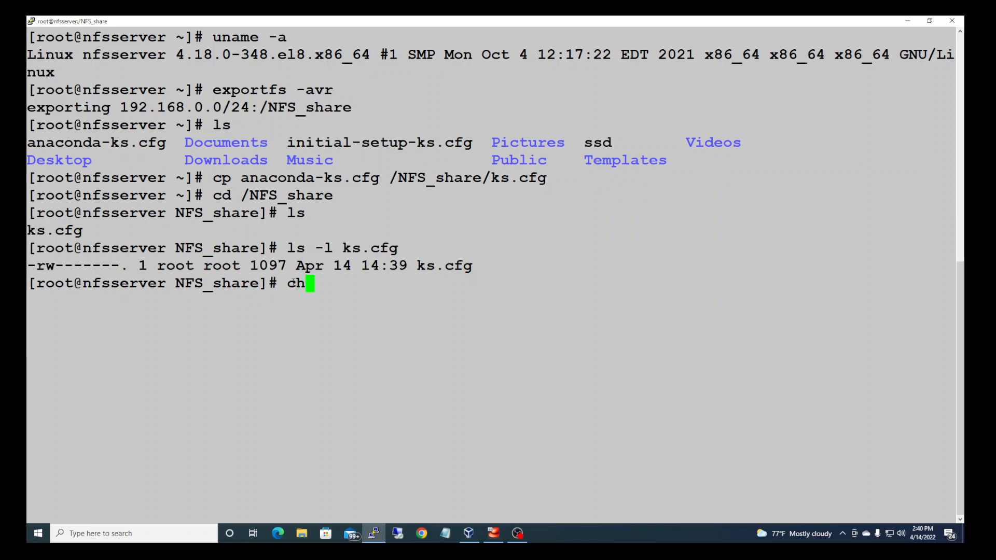
Make ks.cfg world-readable with chmod +r.
type("m")
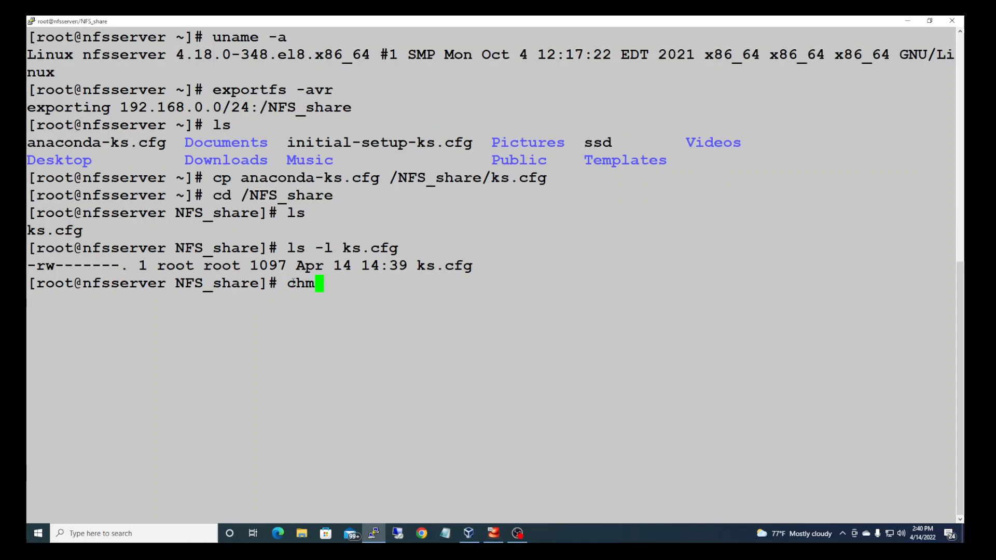
type("od")
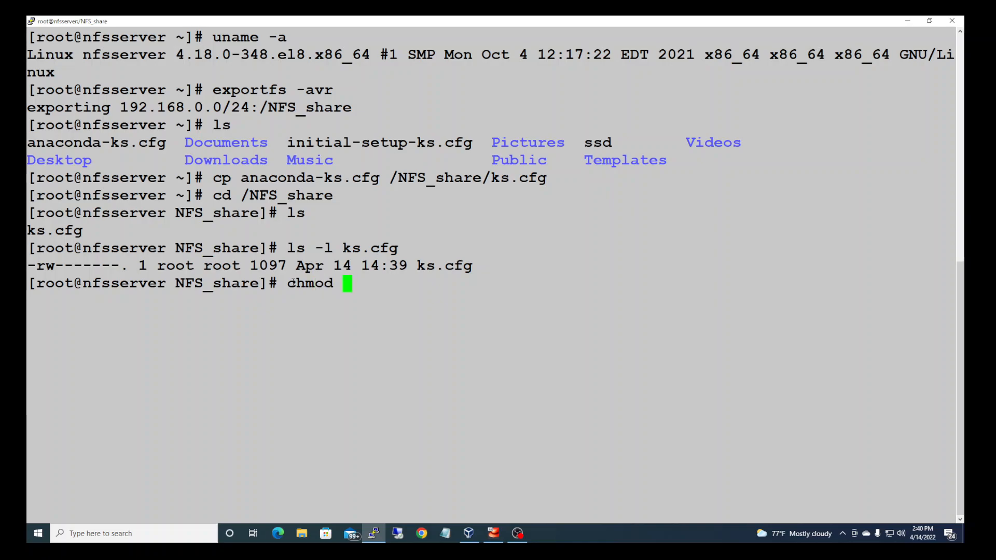
type("+")
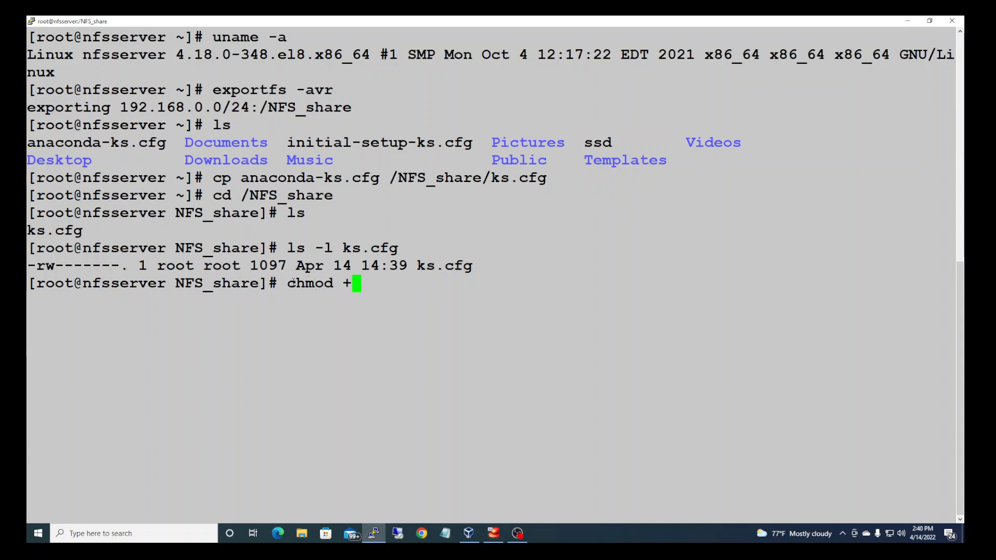
type("r ks")
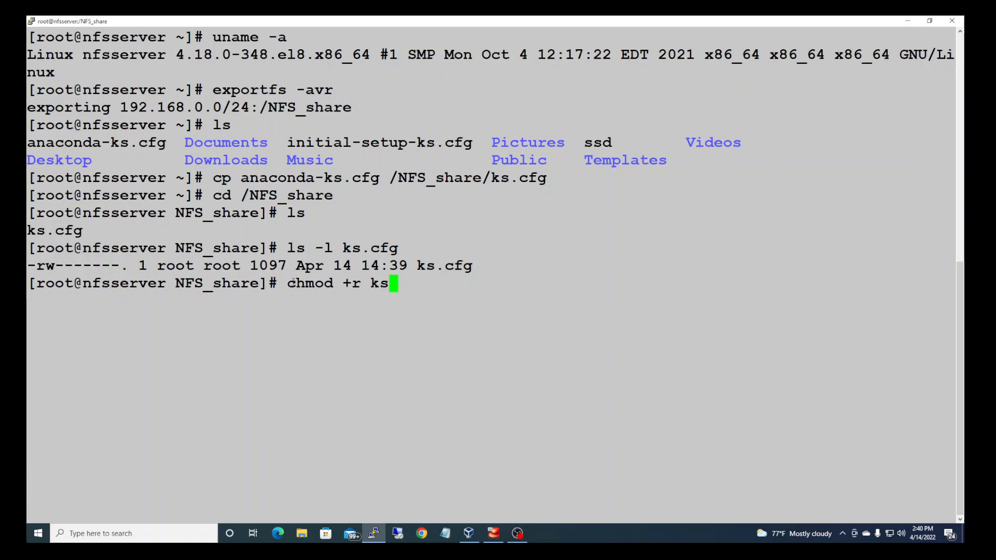
type(".cf")
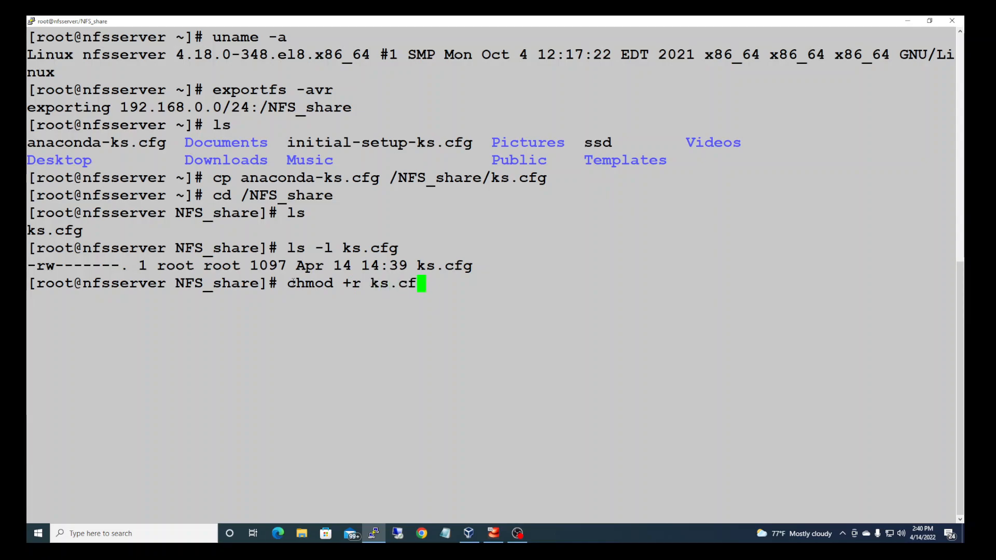
type("g")
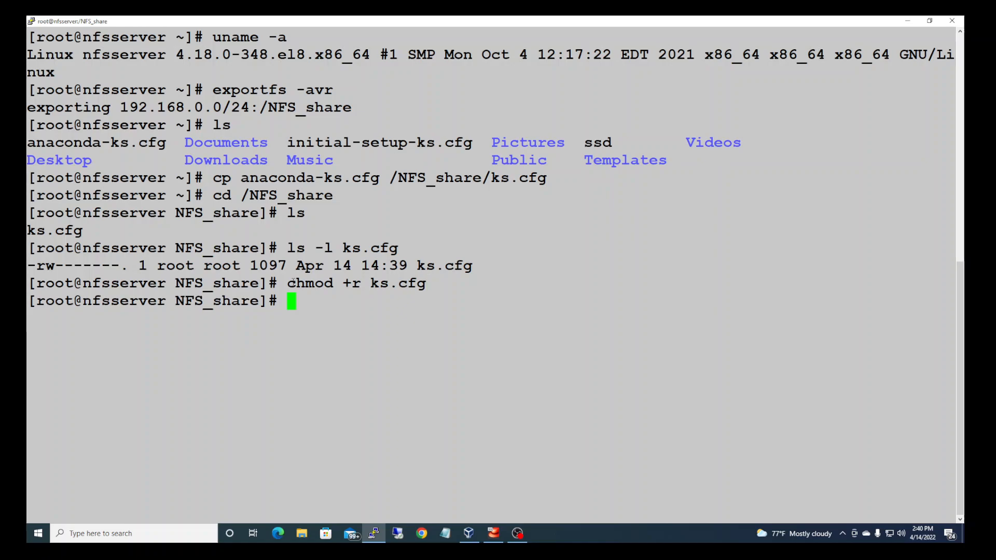
Verify ks.cfg now lists -rw-r--r-- permissions with ls -l.
type("ls")
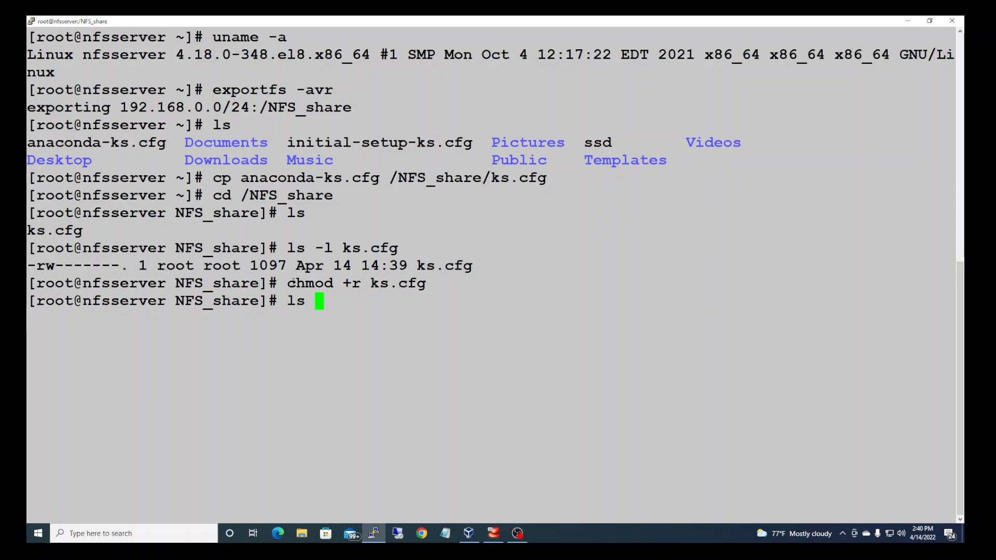
type("-l")
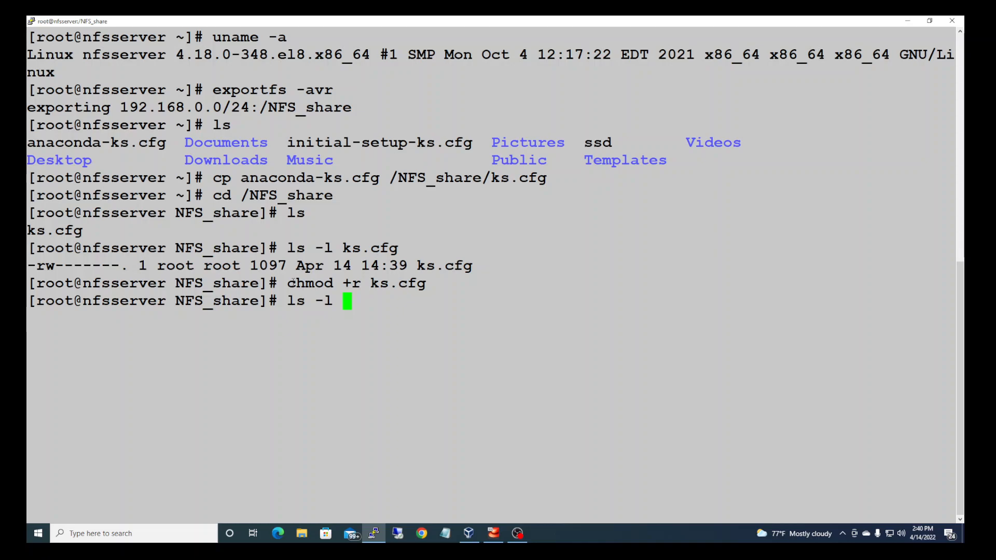
type("ks.cfg")
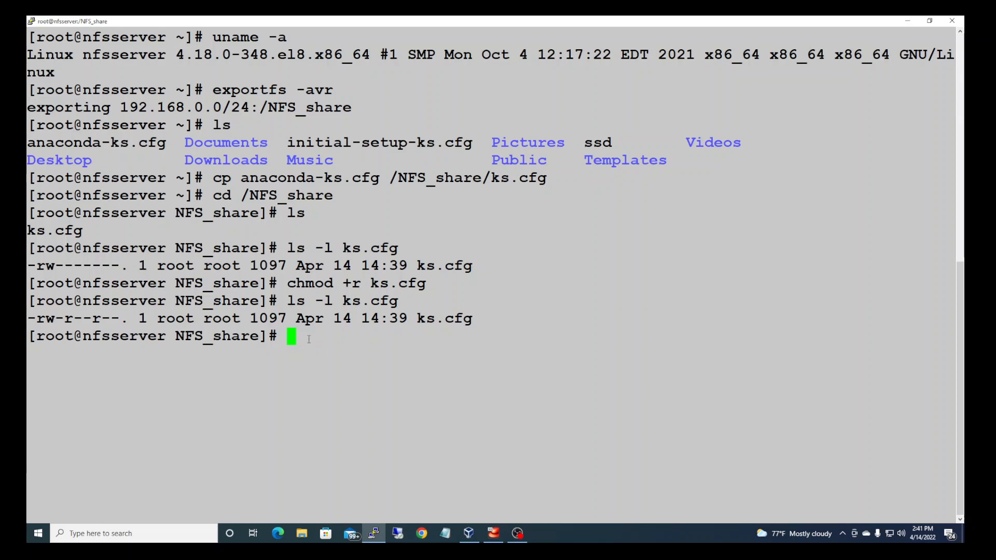
mouse_move(458, 379)
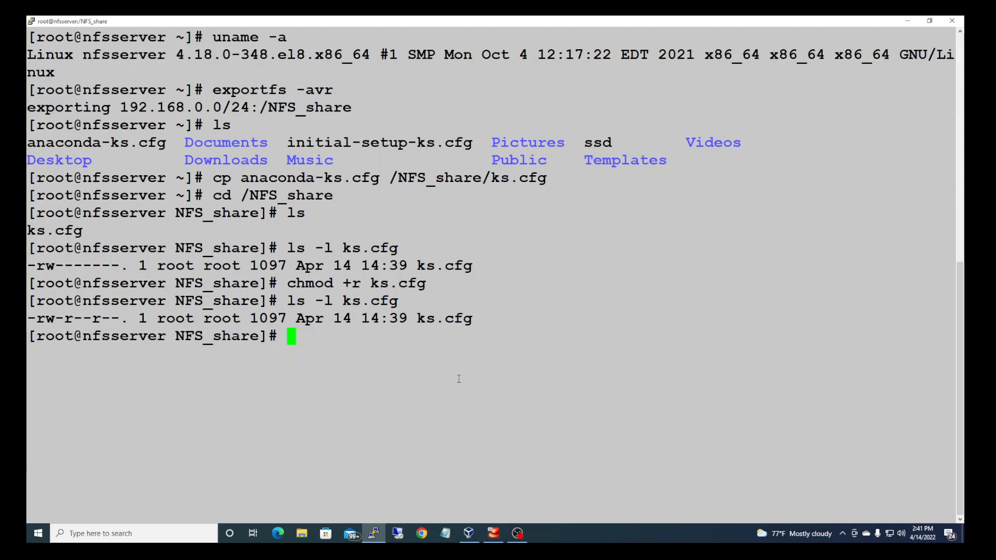
Start a new VirtualBox machine named RHEL8.ks.
left_click(468, 533)
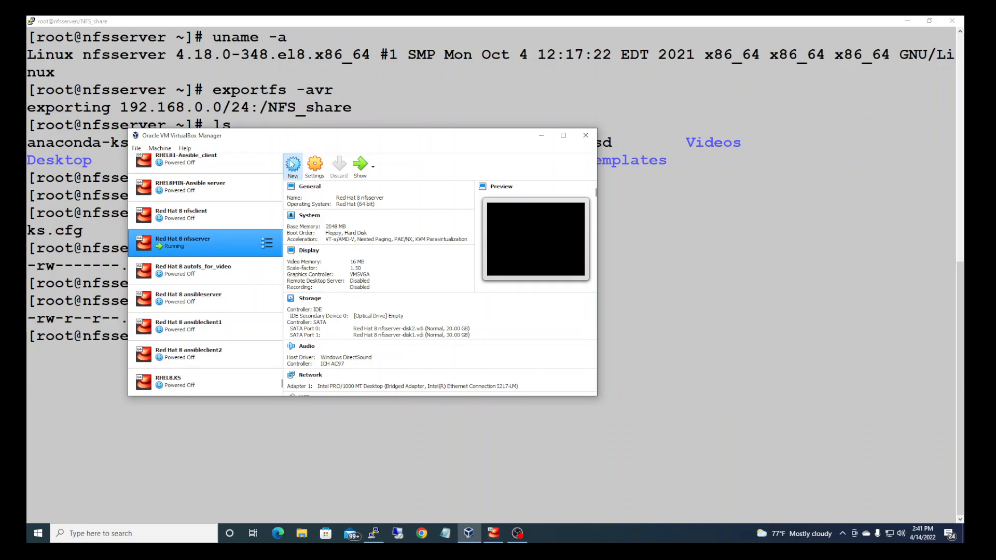
left_click(293, 164)
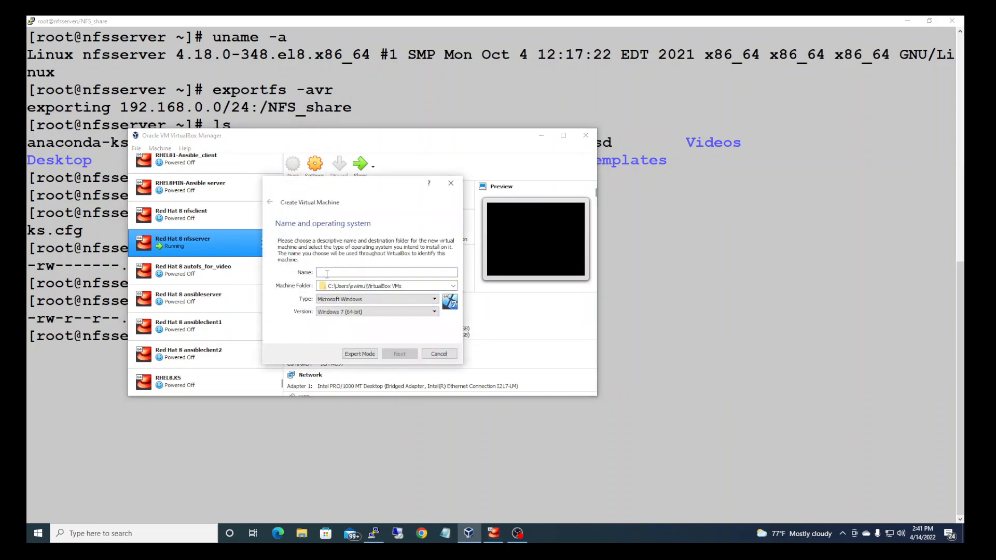
type("RHEL8")
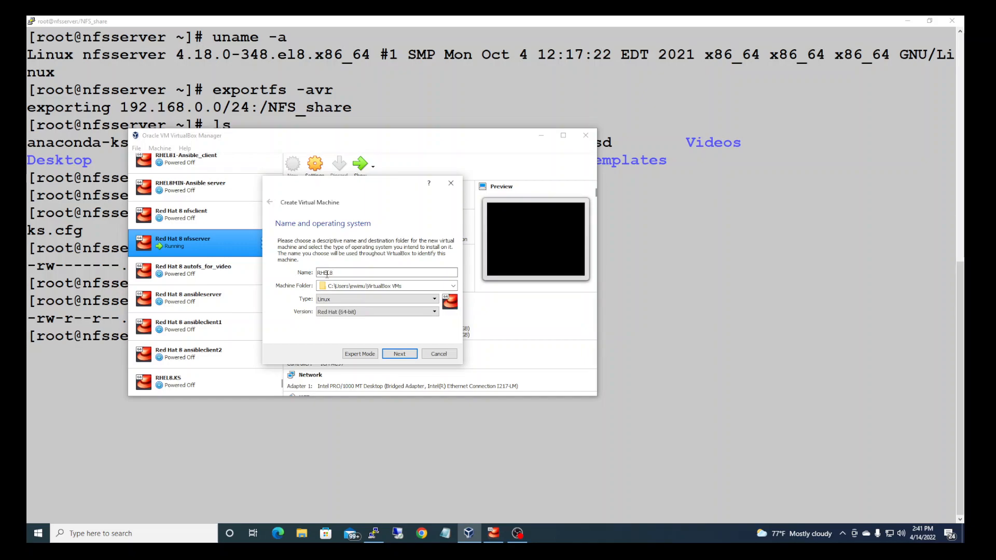
type(".ks")
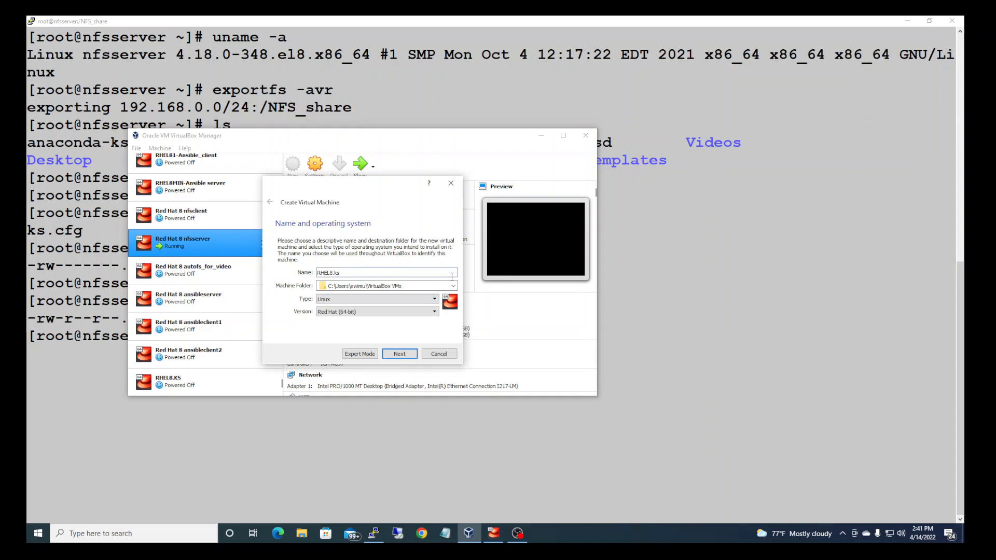
Set the machine folder to the New Volume (A:) drive.
left_click(451, 285)
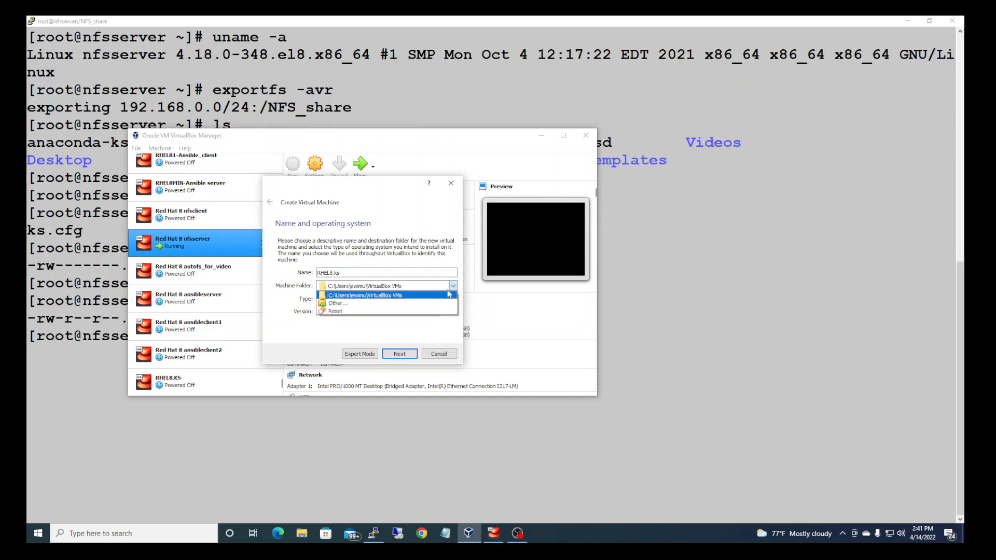
left_click(336, 304)
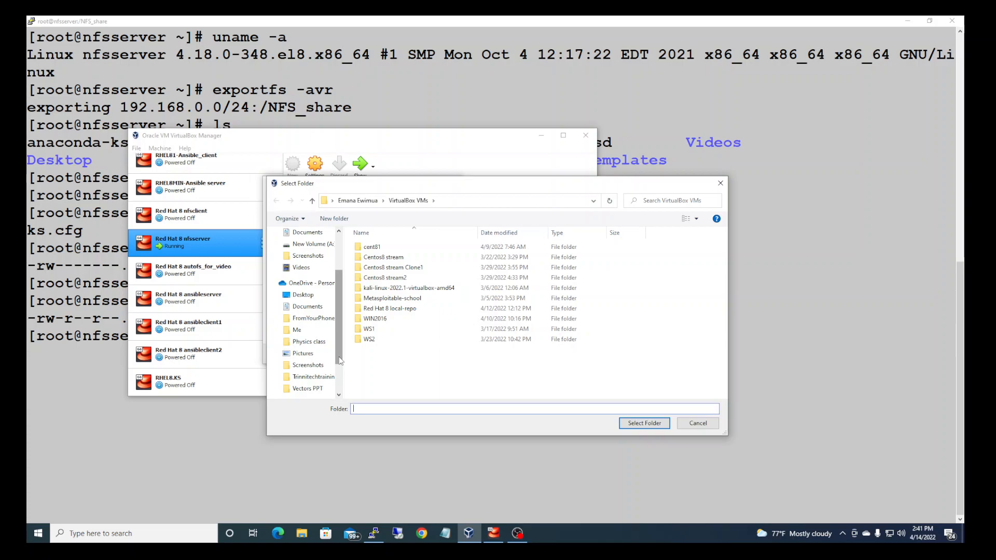
left_click(296, 380)
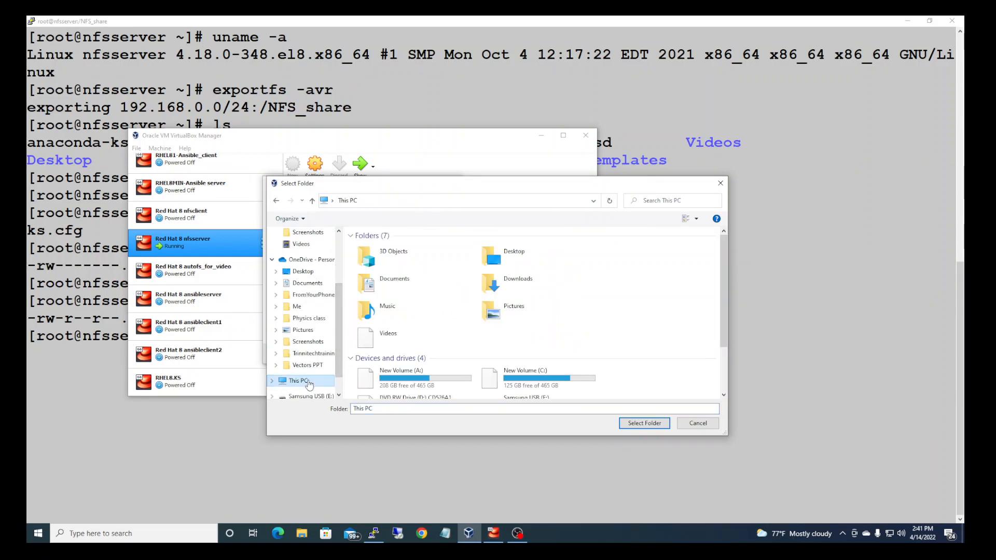
double_click(400, 377)
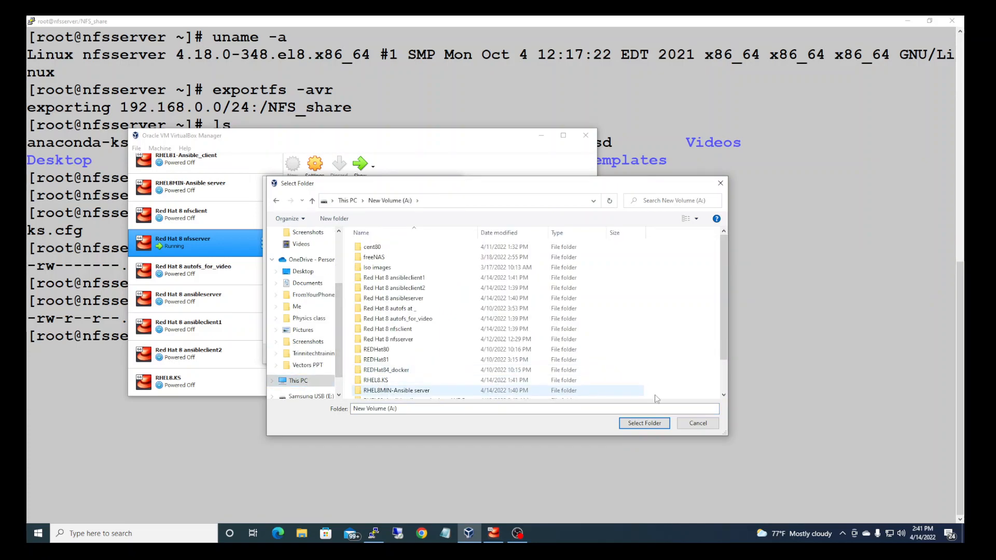
left_click(643, 423)
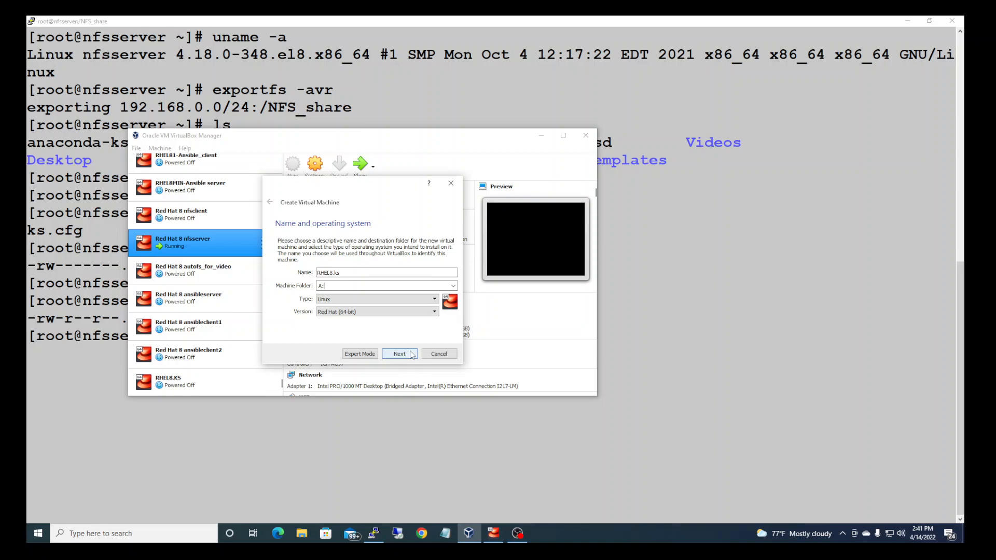
Dismiss the folder-exists error, rename to RHEL8.ks.cfg, and reach memory sizing.
left_click(398, 353)
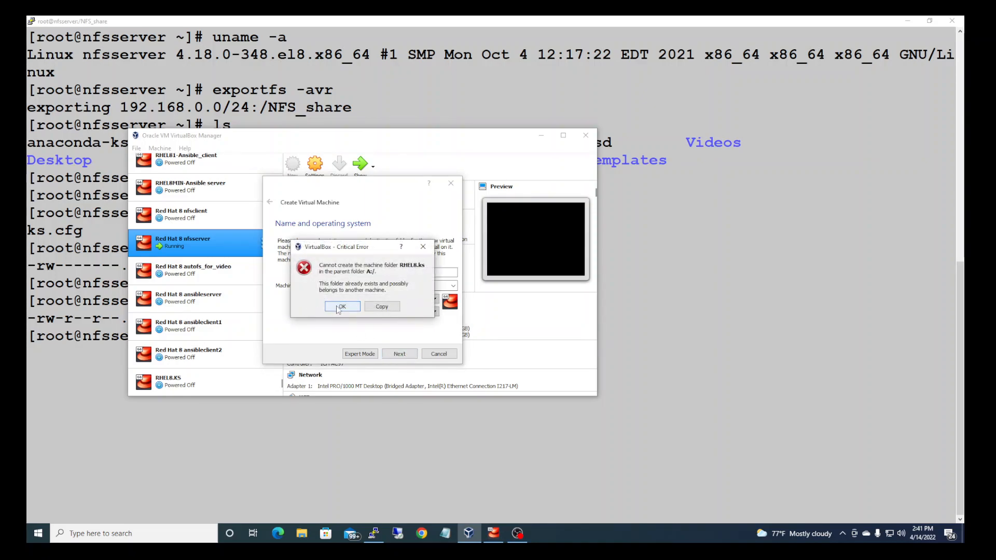
left_click(341, 306)
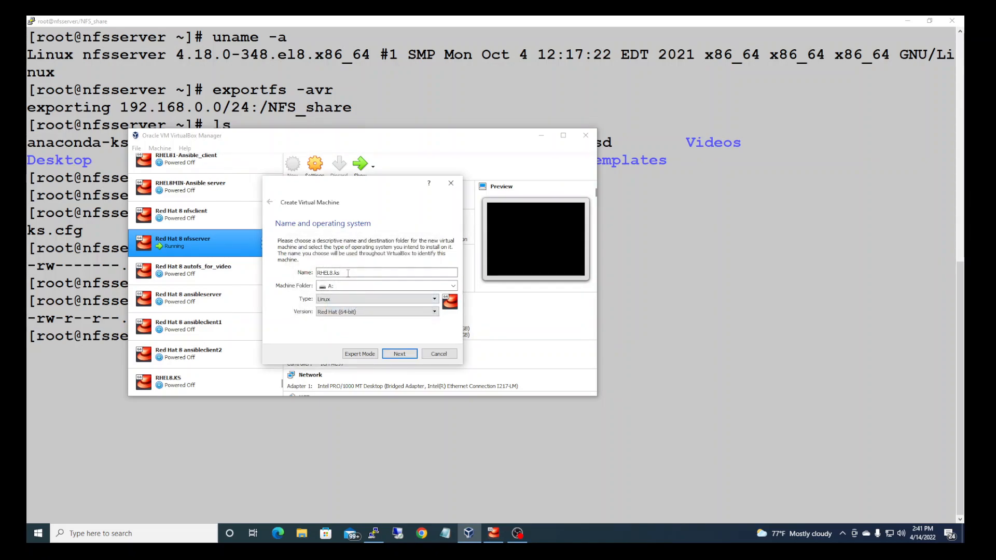
type(".cfg")
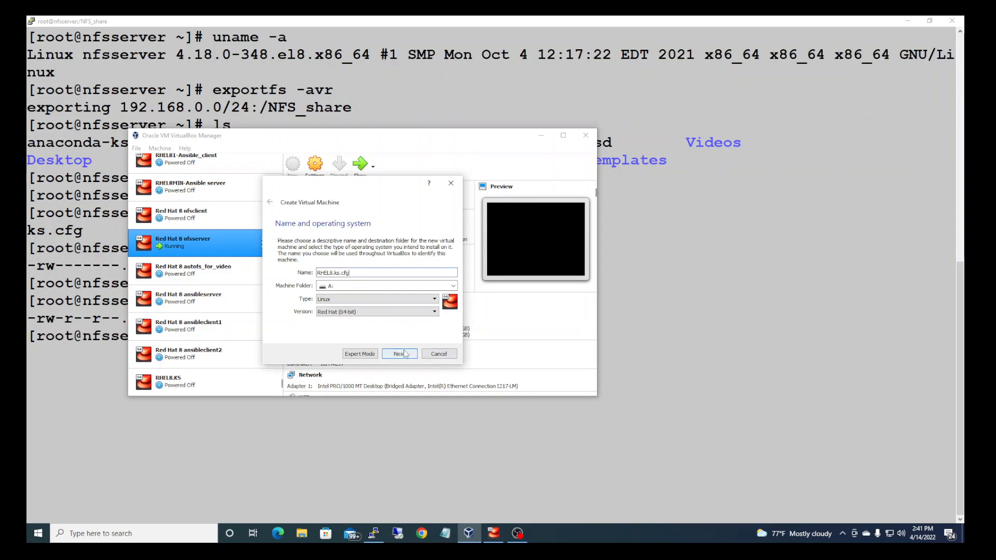
left_click(398, 354)
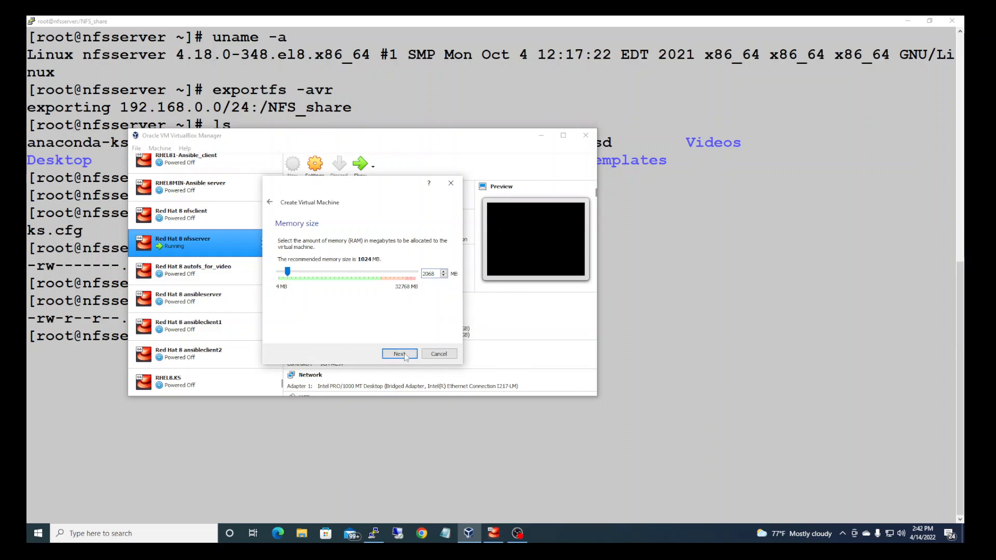
Accept 2048 MB memory and a new dynamically allocated VDI disk.
left_click(399, 354)
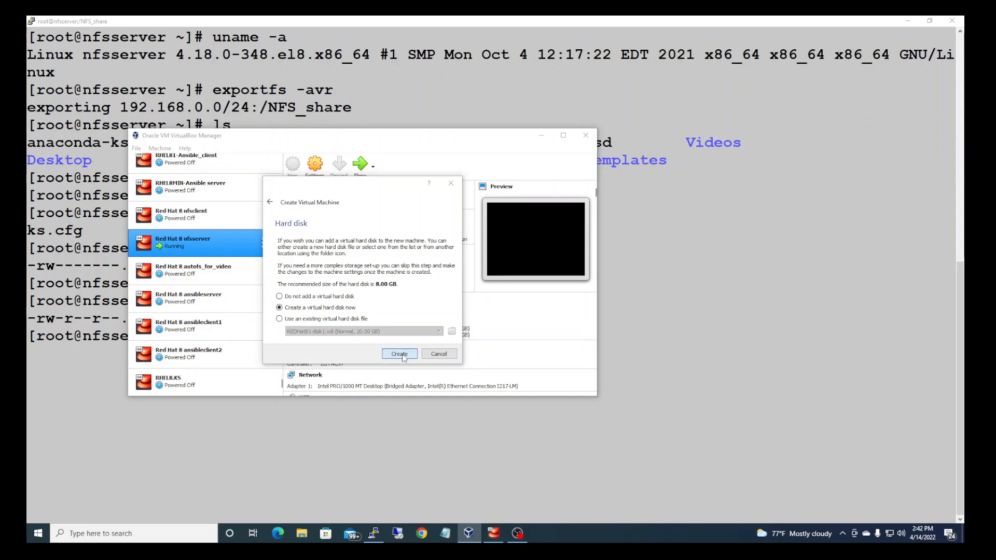
left_click(398, 353)
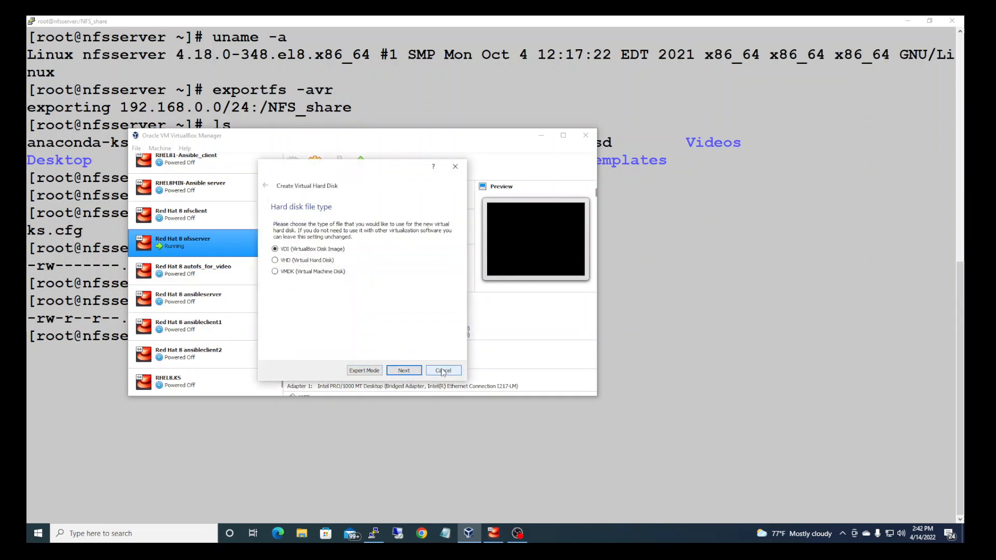
left_click(403, 370)
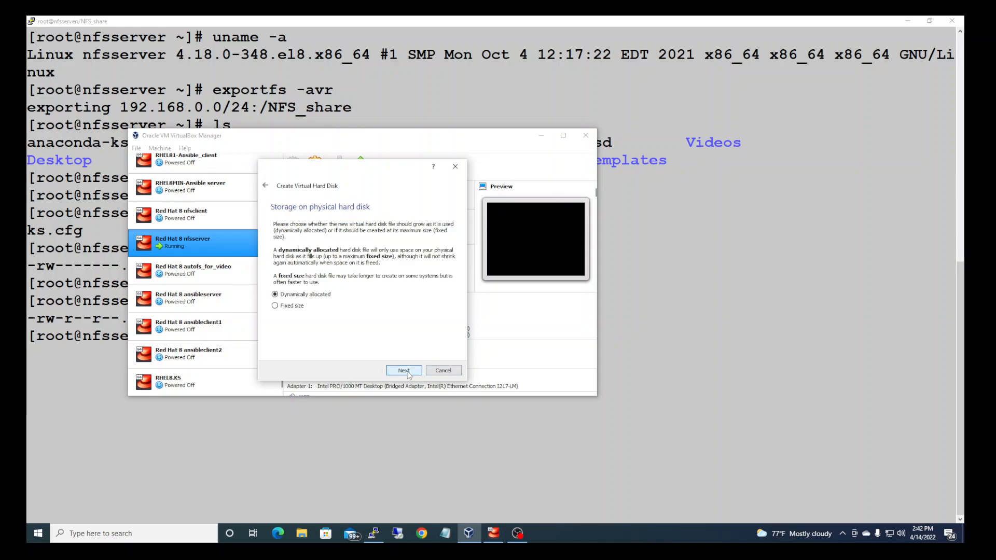
left_click(403, 370)
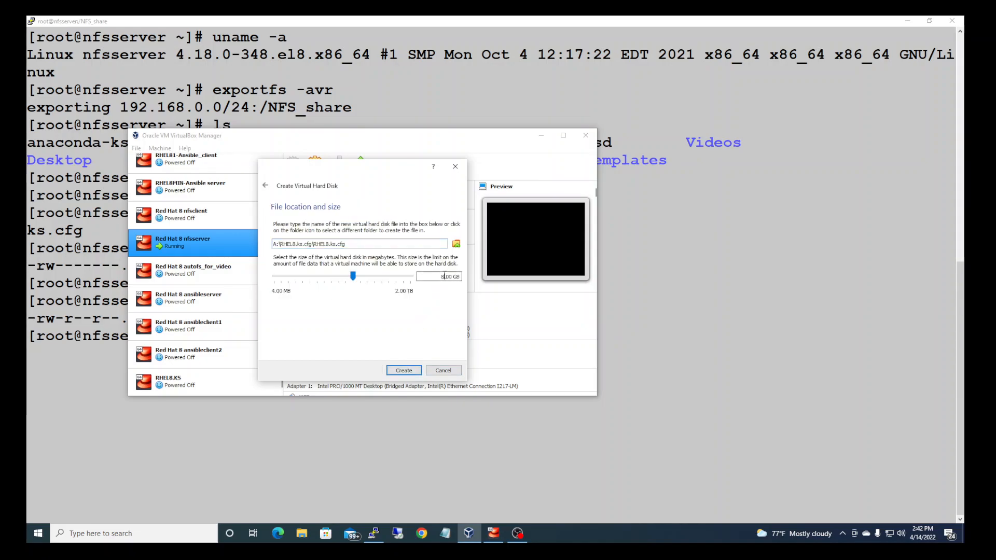
Size the virtual disk to 25 GB and create the machine.
left_click_drag(353, 276, 338, 275)
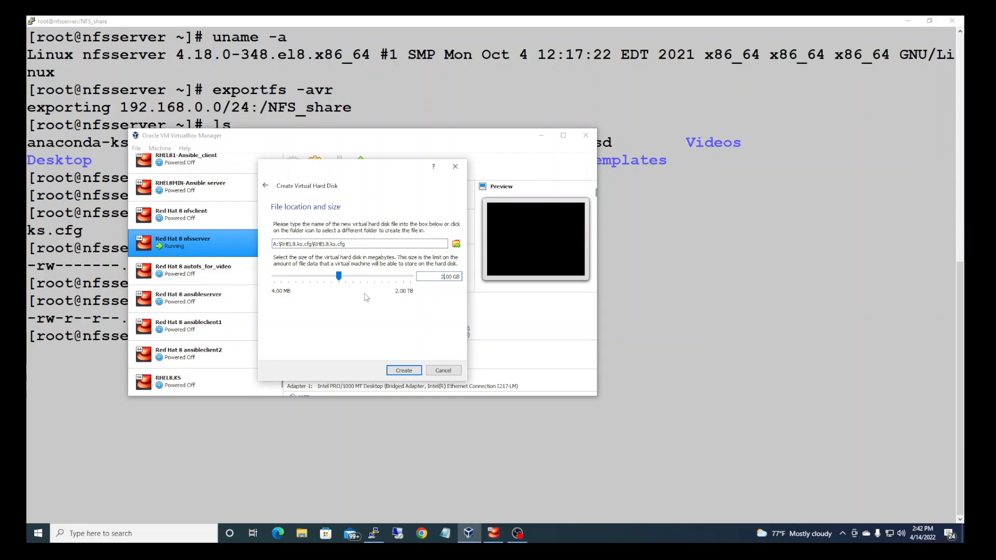
left_click_drag(338, 276, 364, 276)
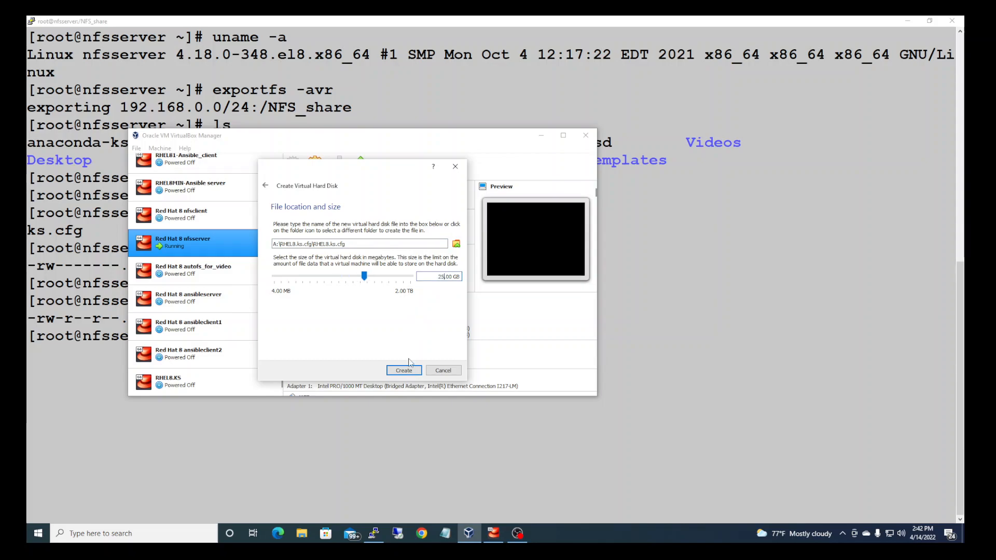
left_click(403, 370)
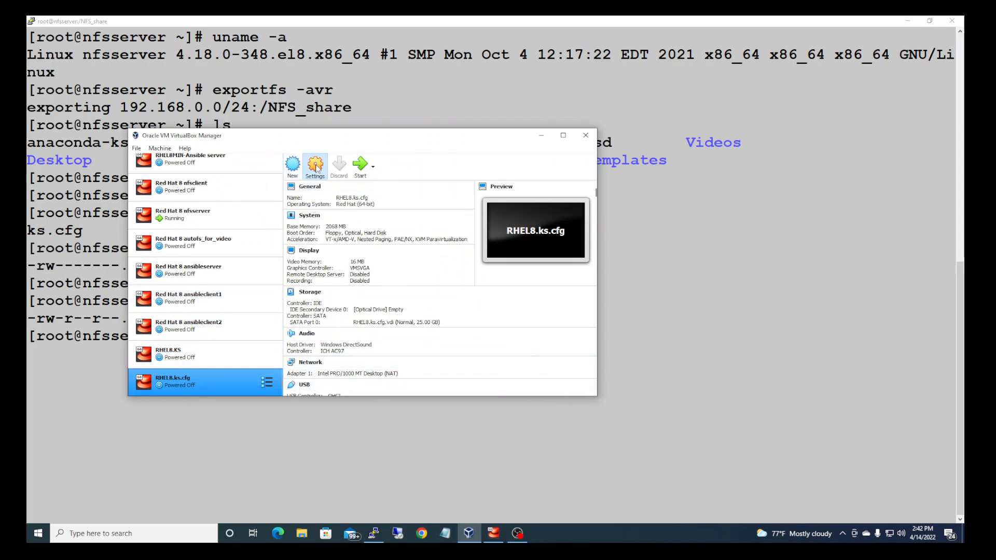
Attach rhel-8.5-x86_64-dvd.iso to the machine's empty optical drive.
left_click(315, 167)
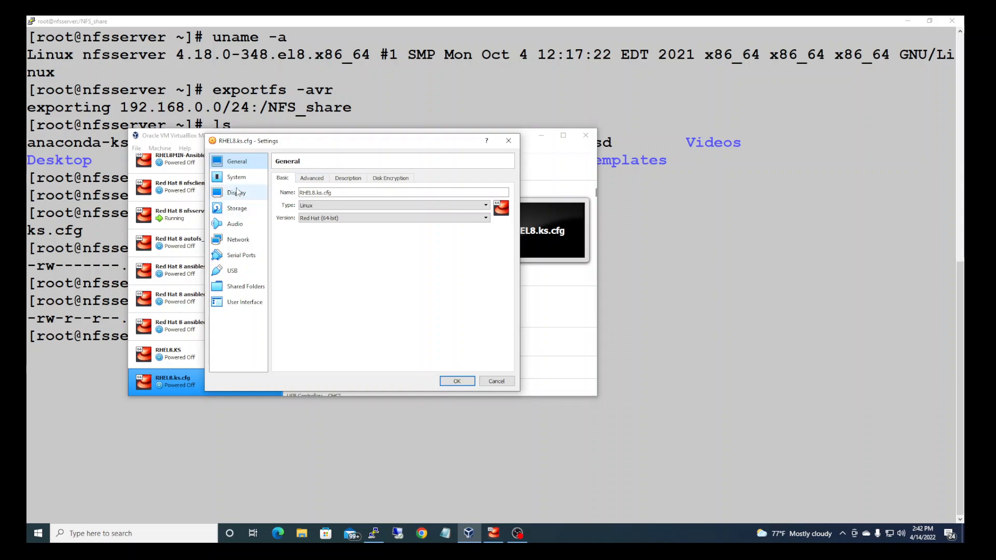
left_click(237, 209)
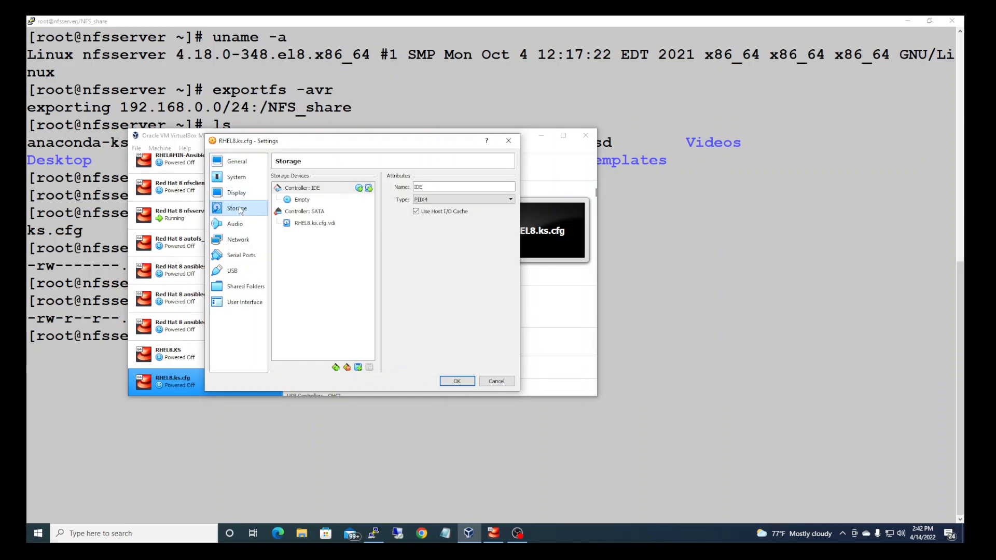
left_click(301, 199)
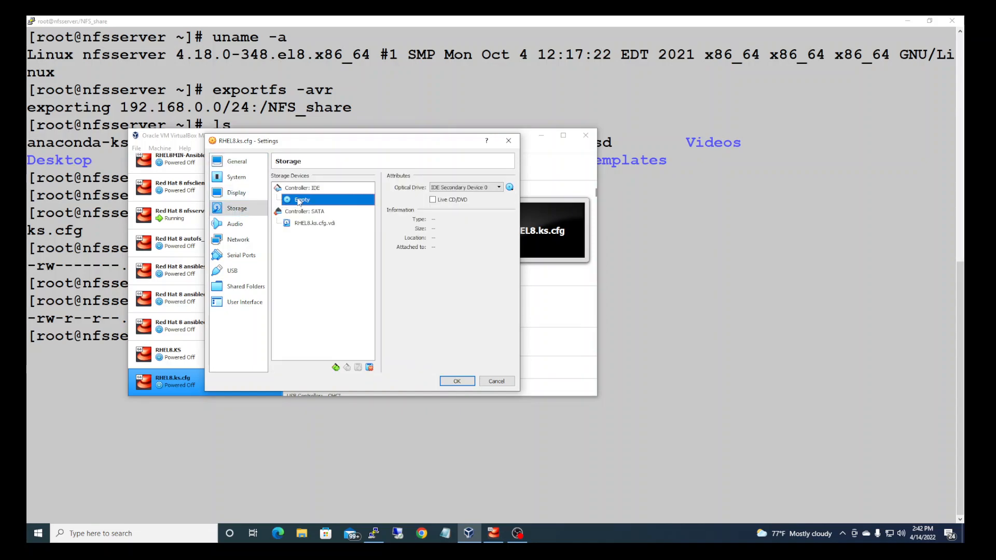
left_click(508, 187)
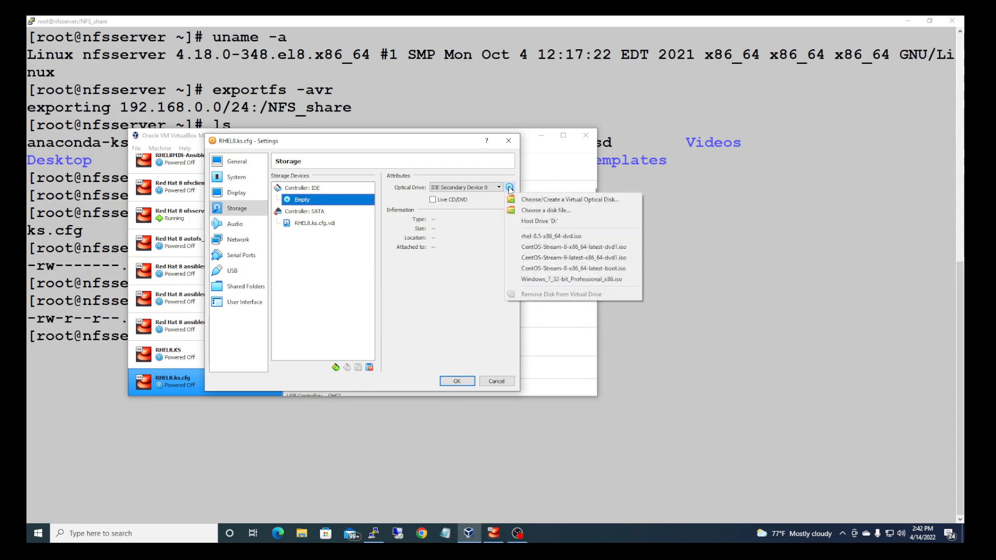
mouse_move(551, 237)
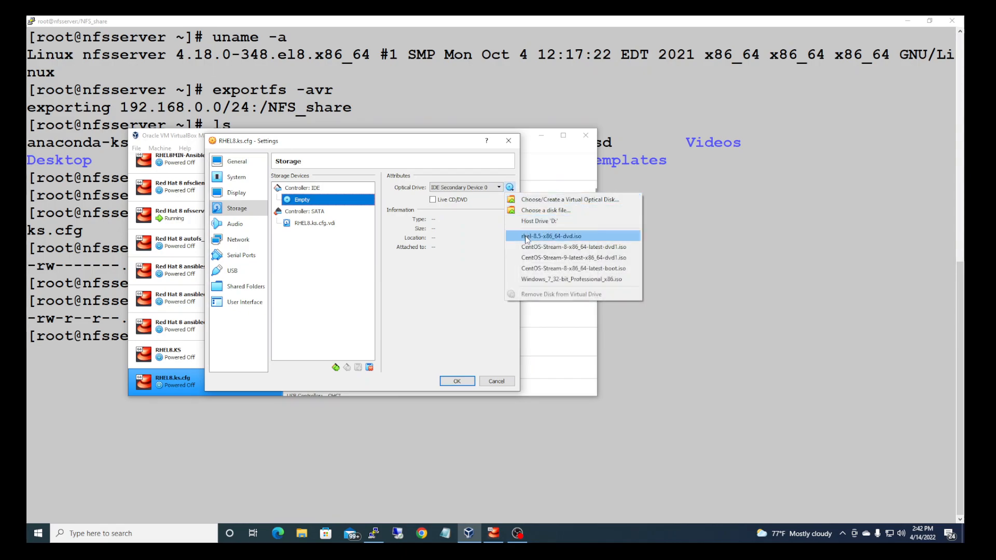
left_click(551, 235)
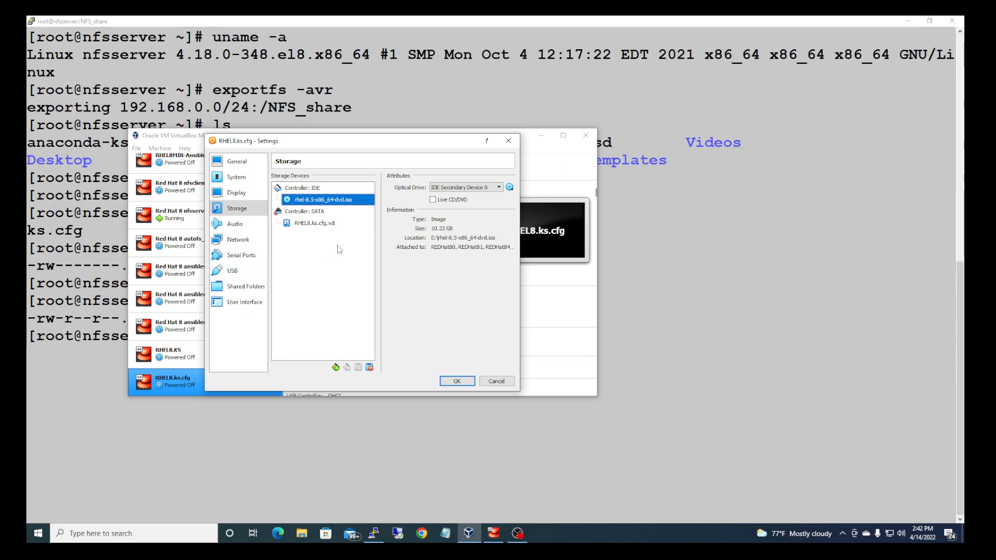
Set the network adapter to Bridged Adapter and save settings.
left_click(239, 240)
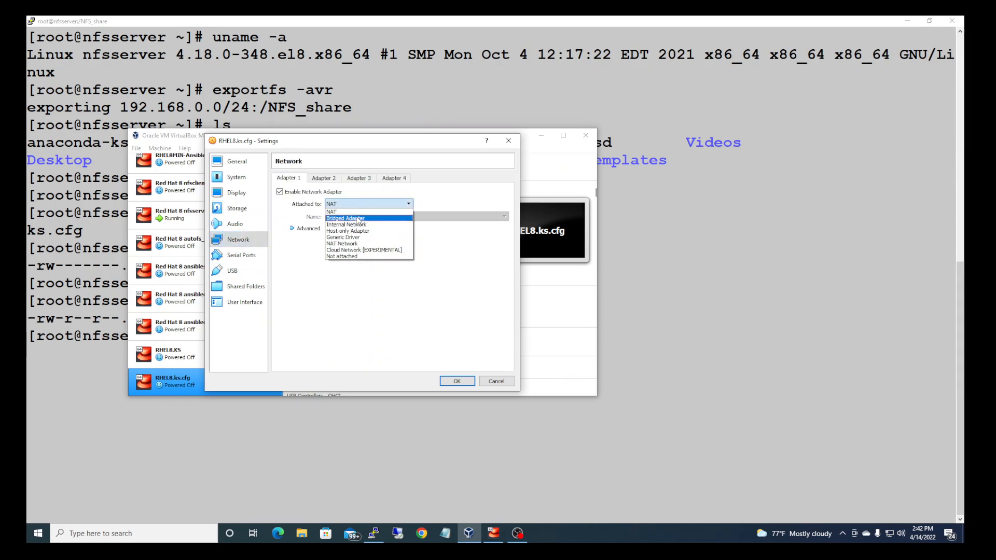
left_click(345, 217)
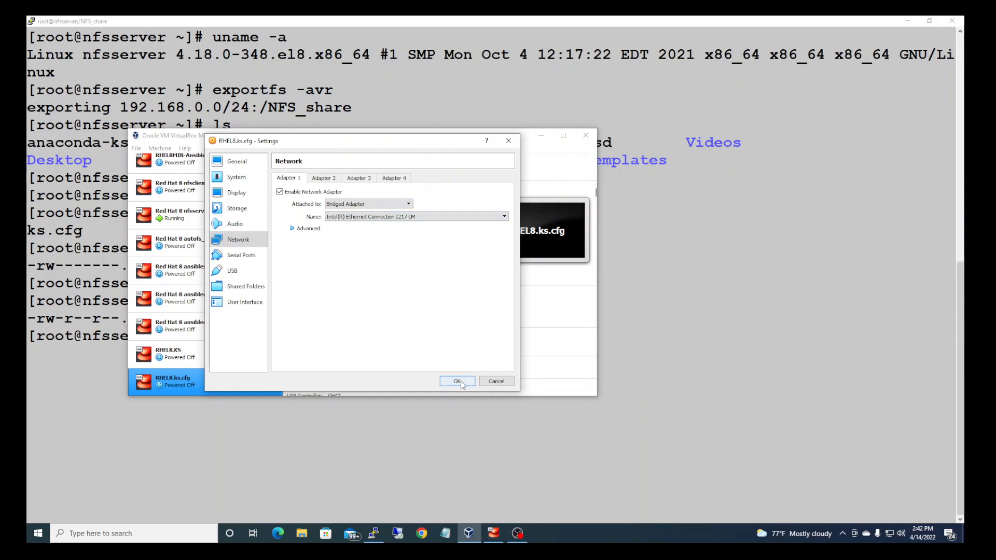
left_click(456, 381)
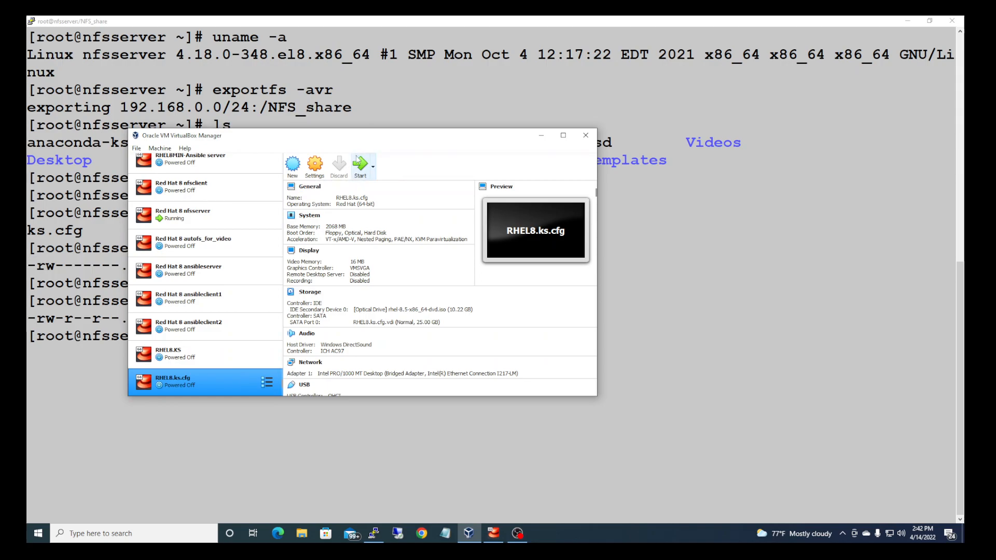
mouse_move(360, 164)
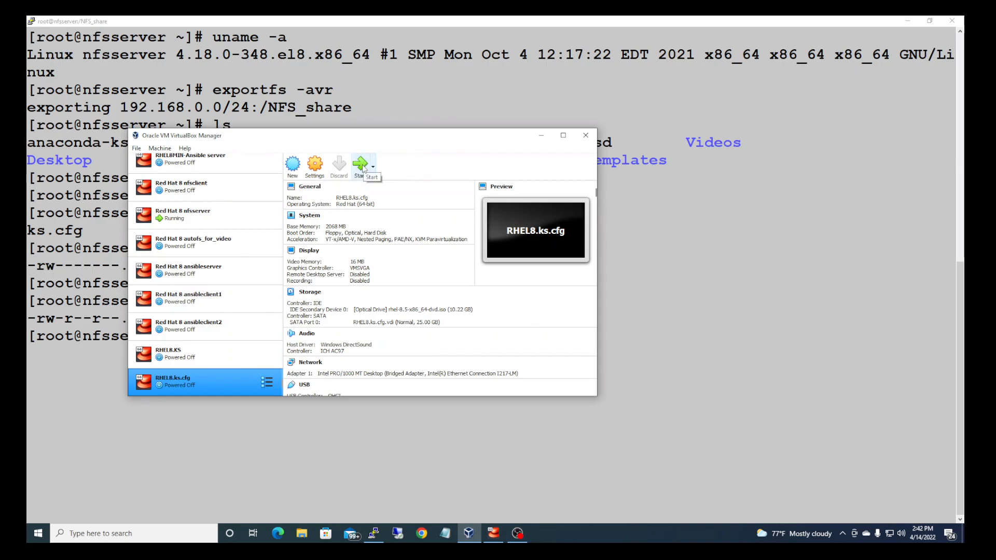
mouse_move(320, 38)
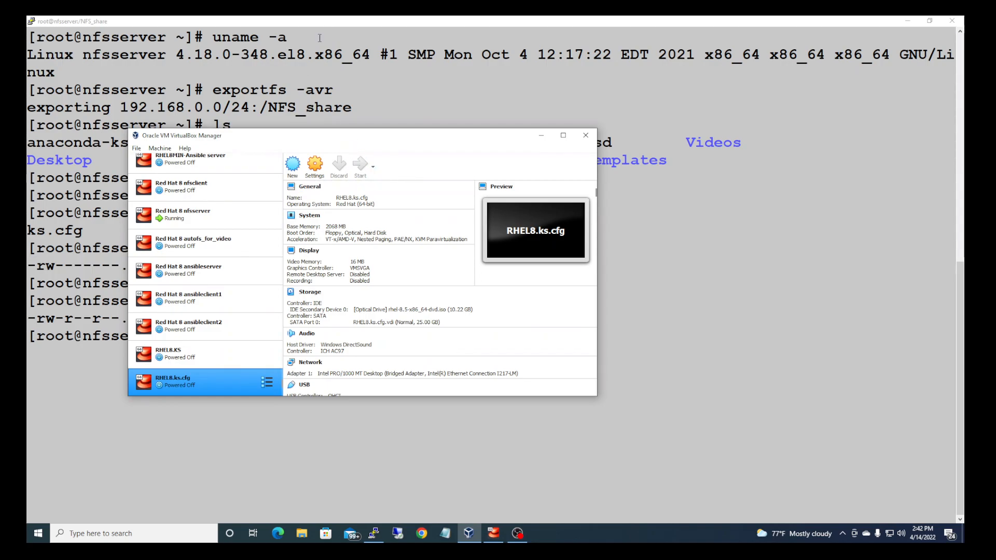
mouse_move(366, 17)
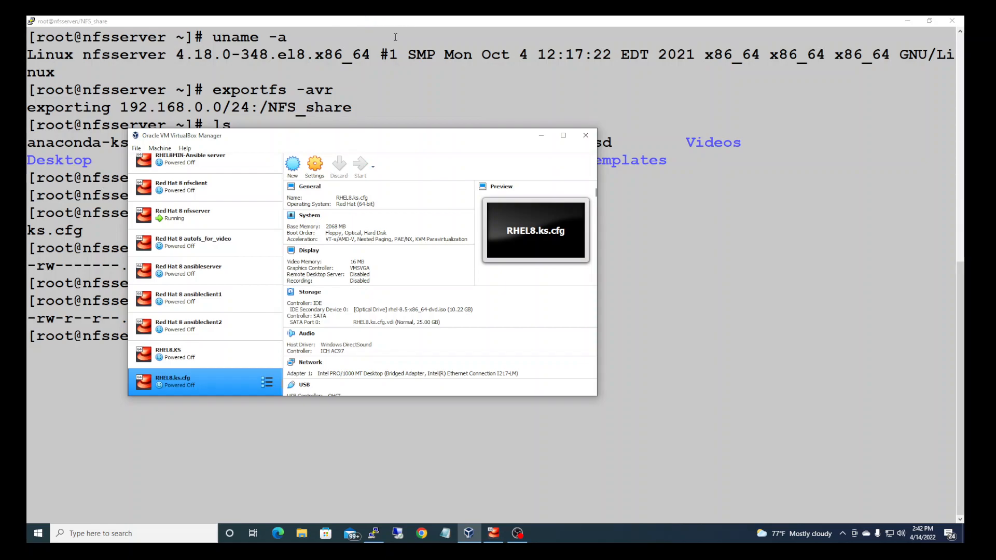
Start the RHEL8.ks.cfg machine, booting to the RHEL 8.5 installer menu.
left_click(359, 166)
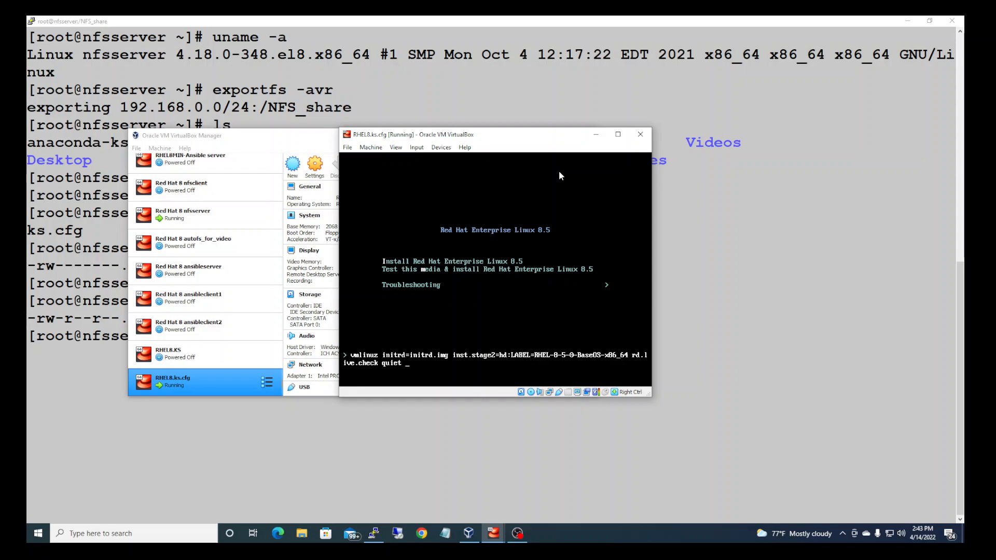
Append ks=nfs:192.168.0.117:/NFS_share/ks.cfg to the boot line.
type("k")
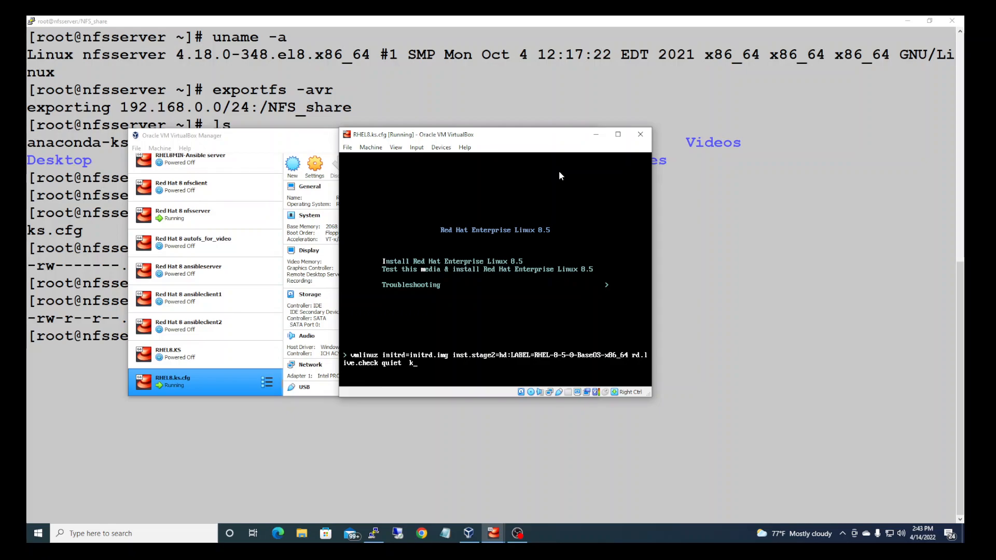
type("s=")
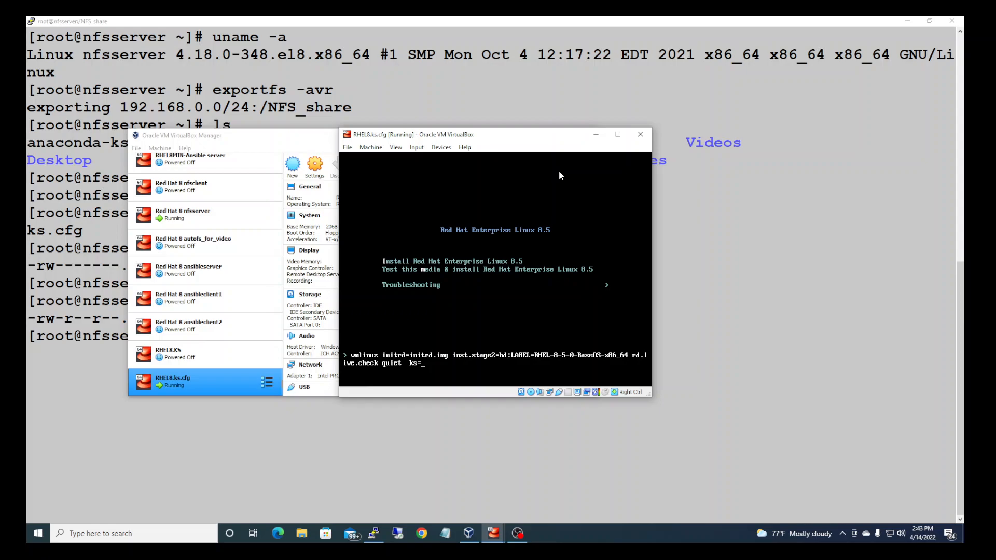
type("nfs")
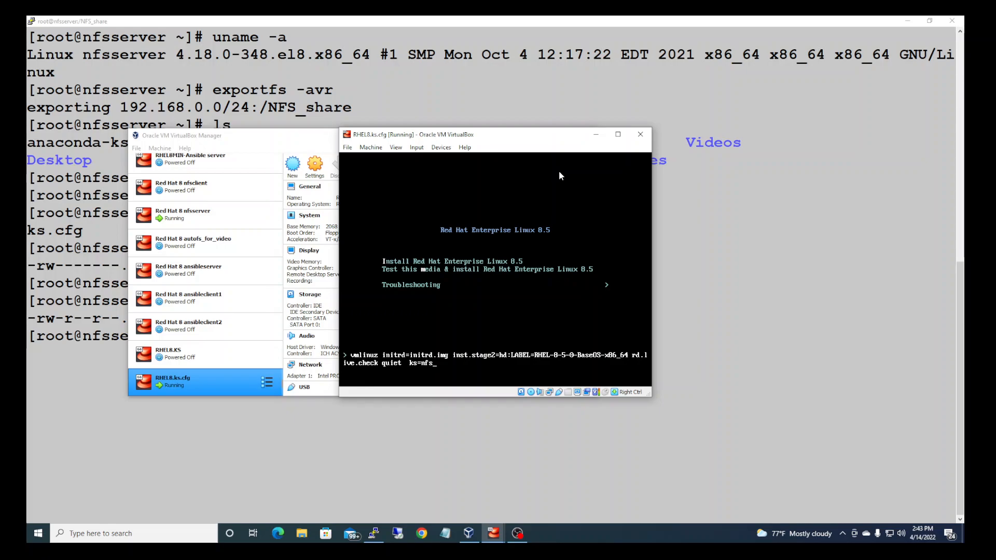
type(":")
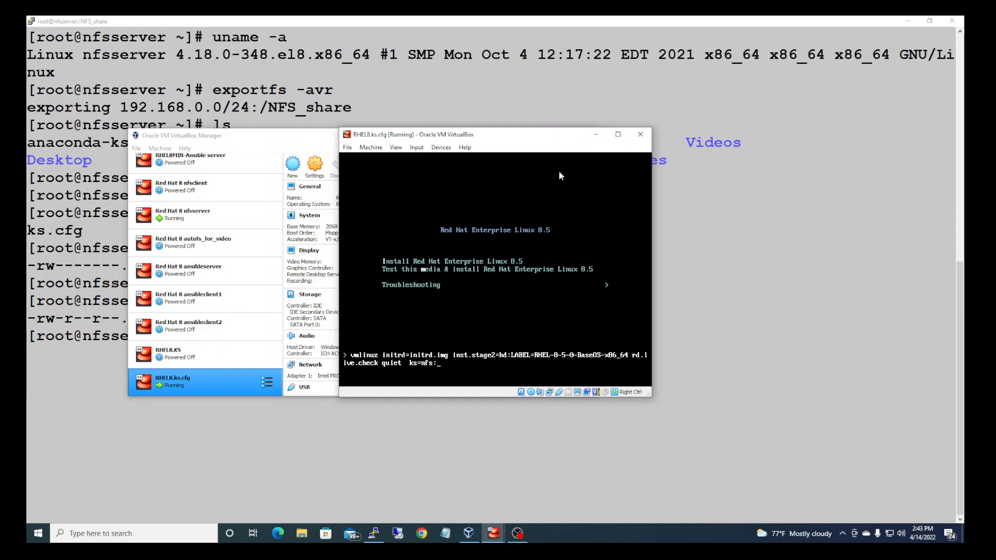
type("1")
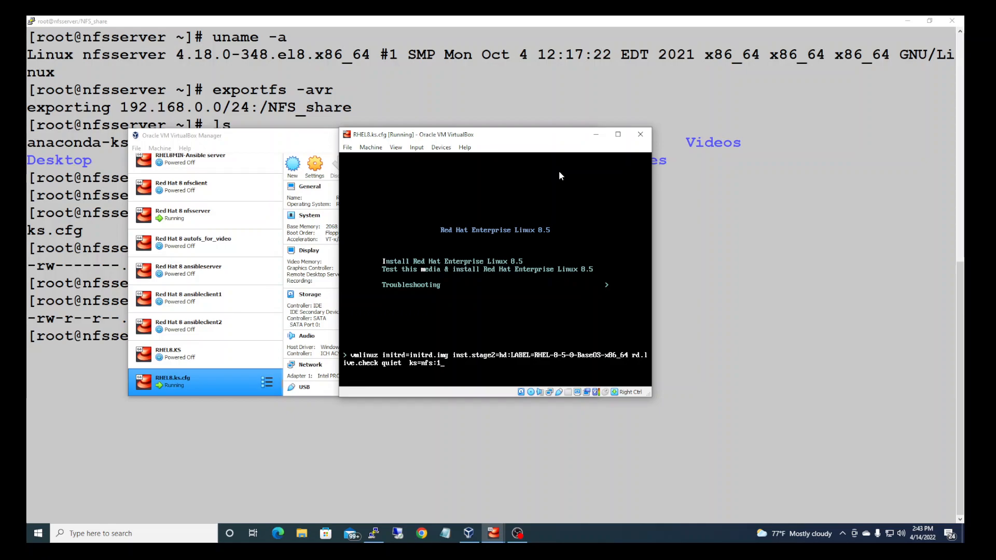
type("92.168.0")
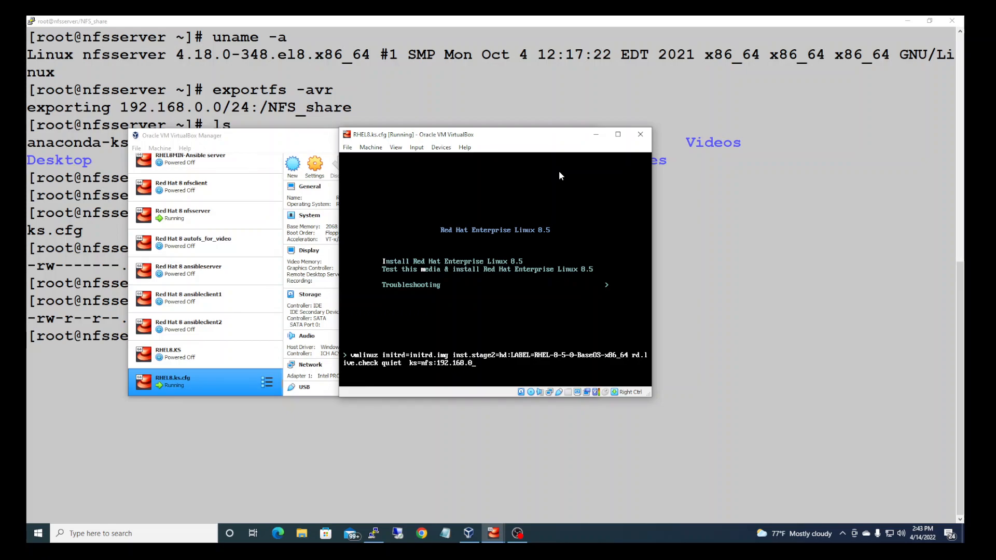
type("117:/")
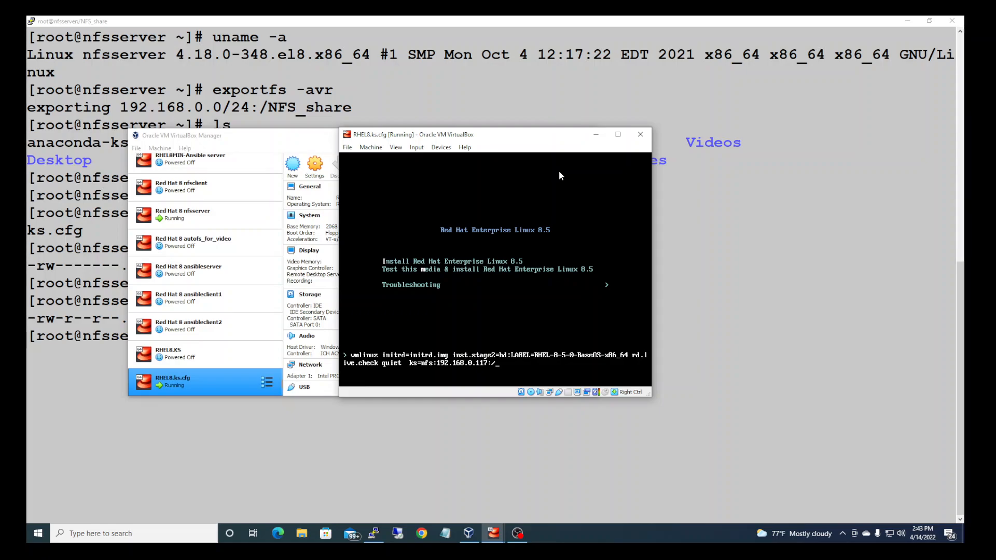
type("NF")
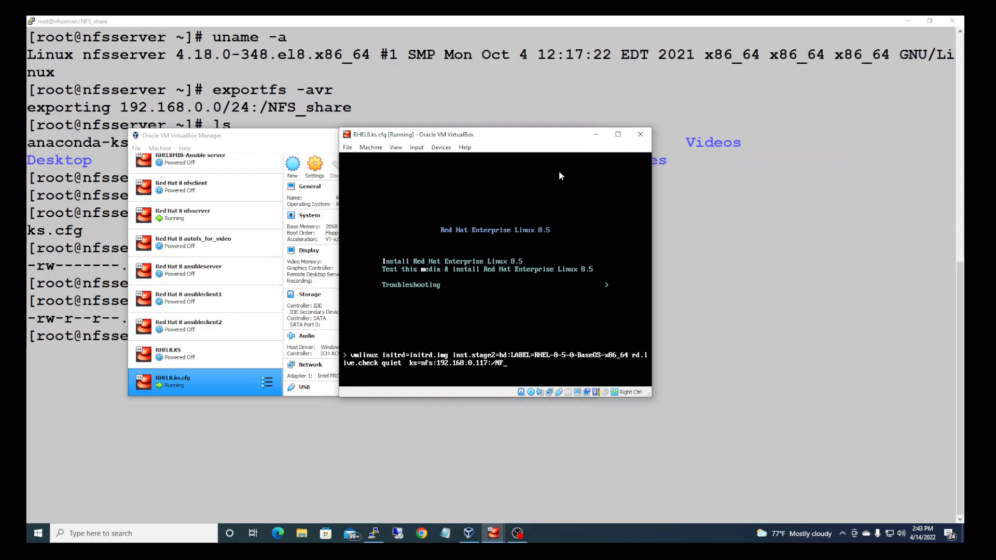
type("S_")
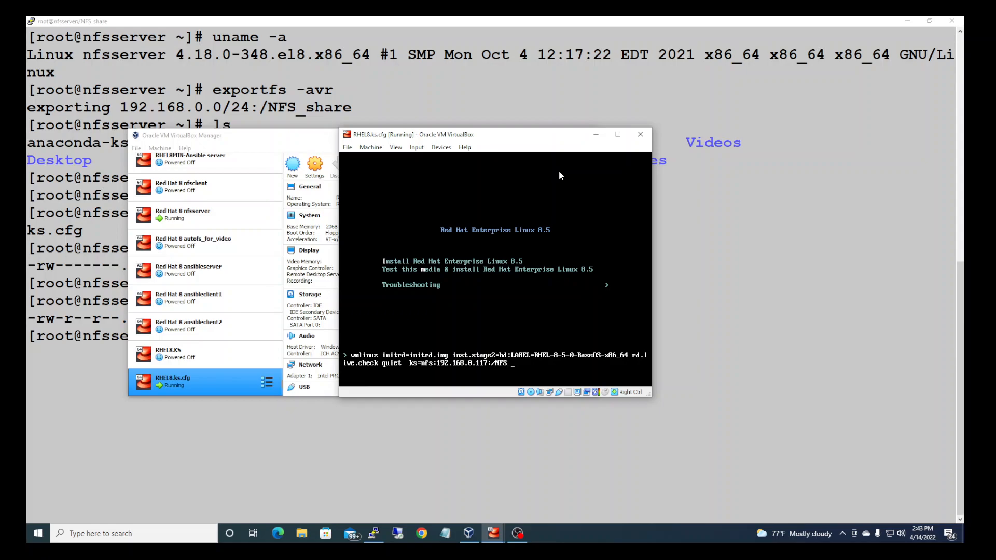
type("share/")
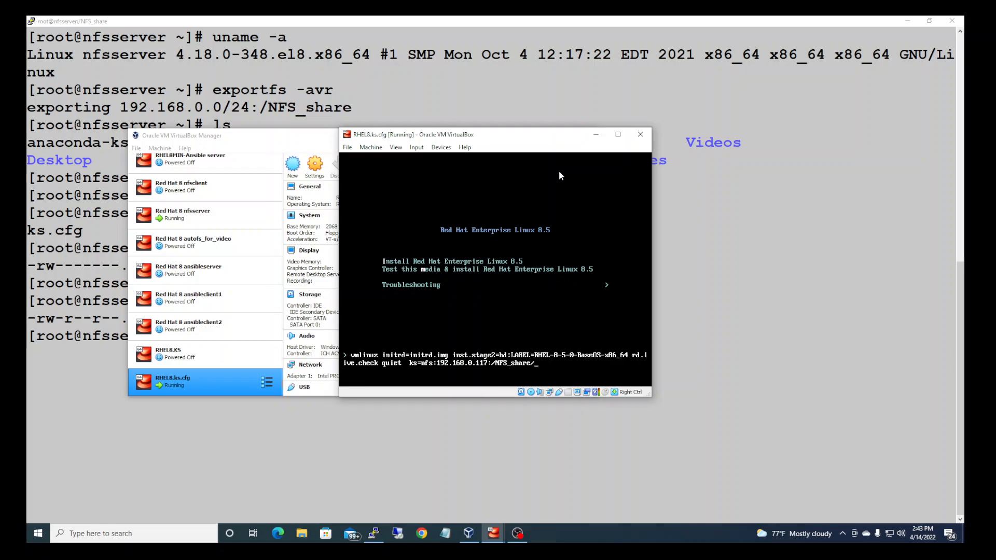
type("k")
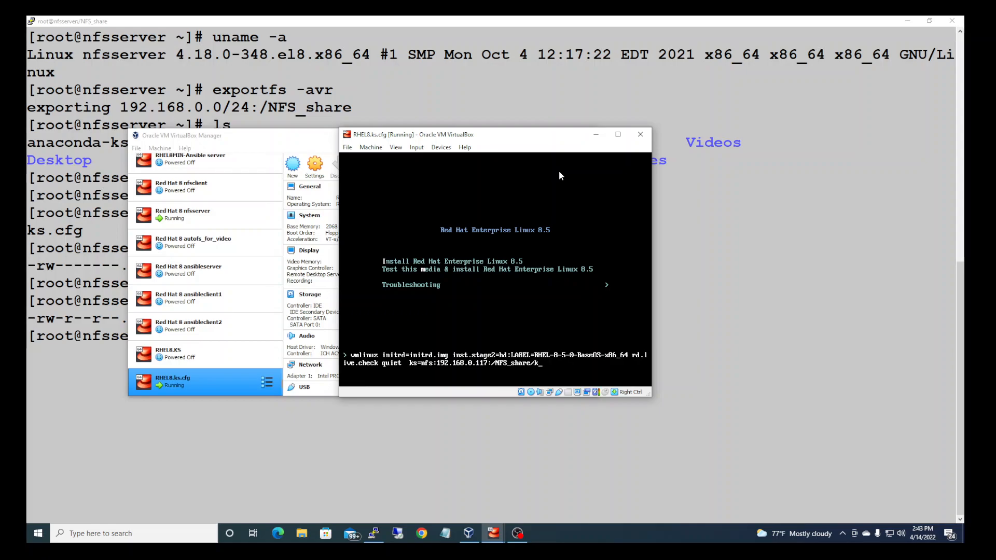
type("s.c")
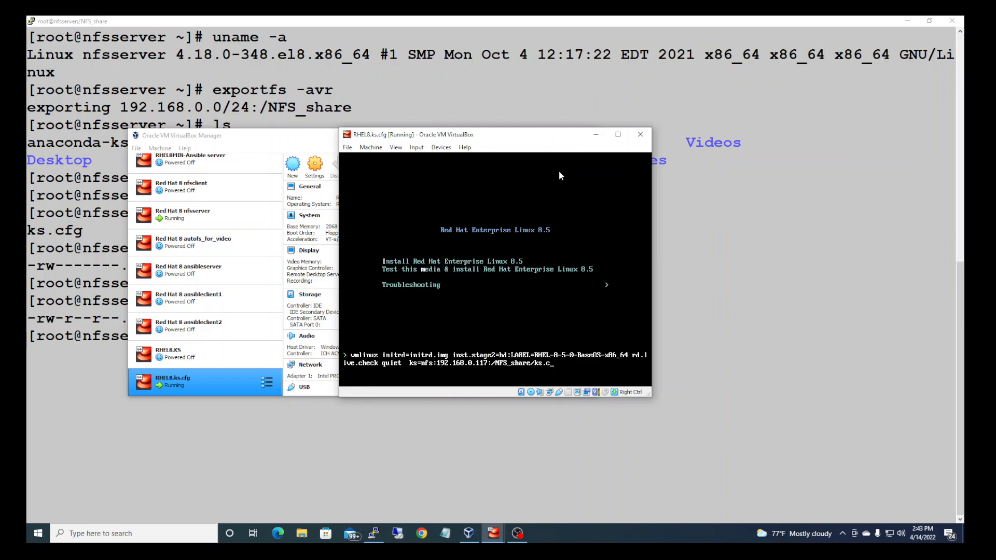
type("fg")
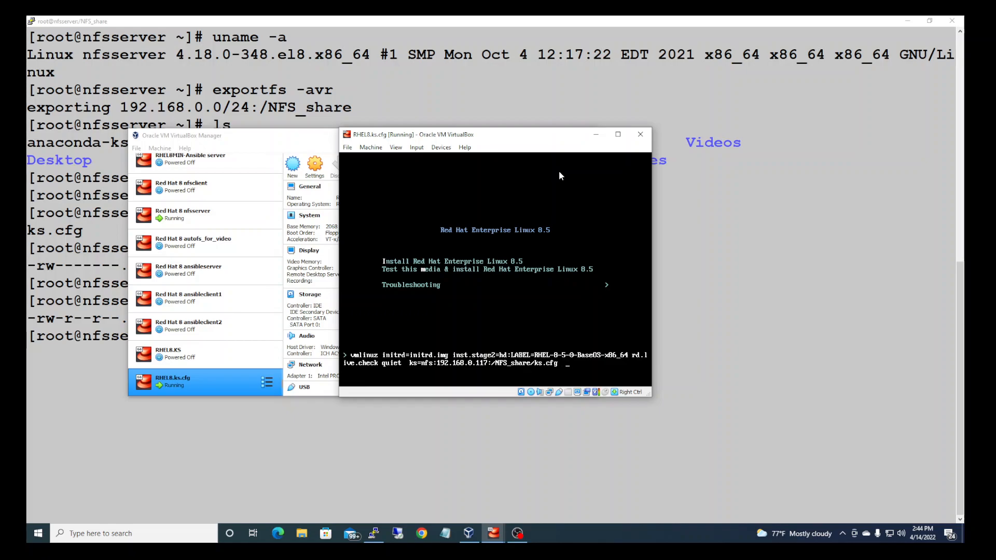
Add ksdevice=eth0, correcting a mistyped device name.
type("ksd")
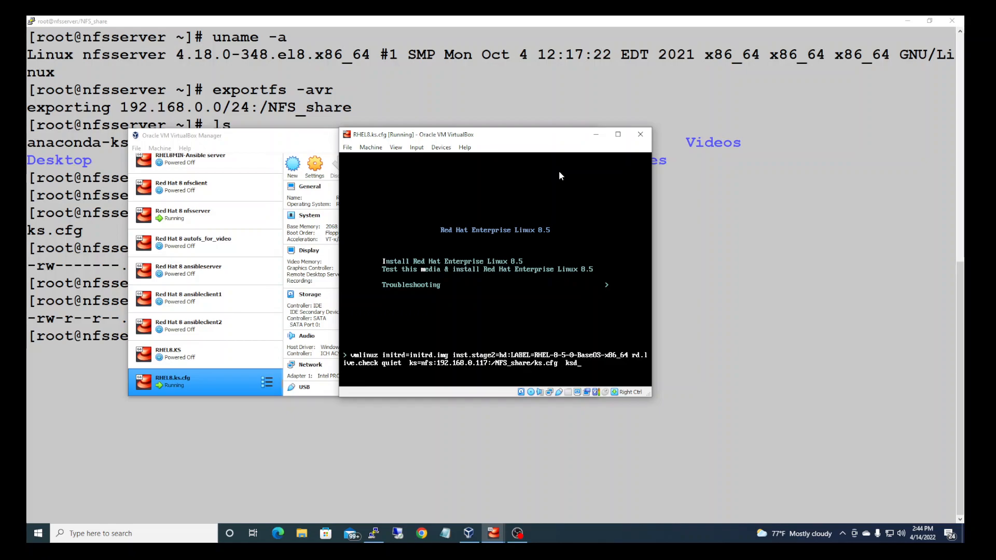
type("evice-")
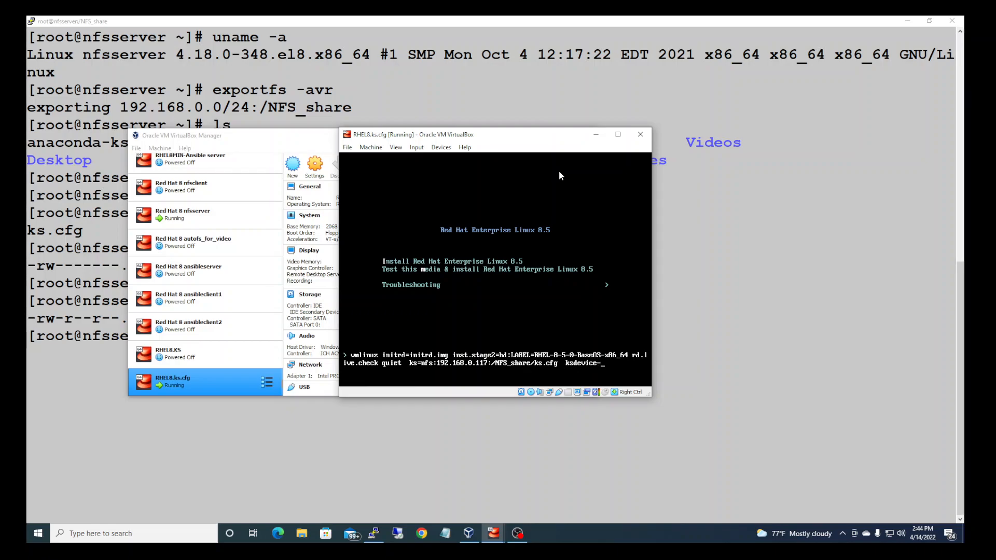
type("ewi")
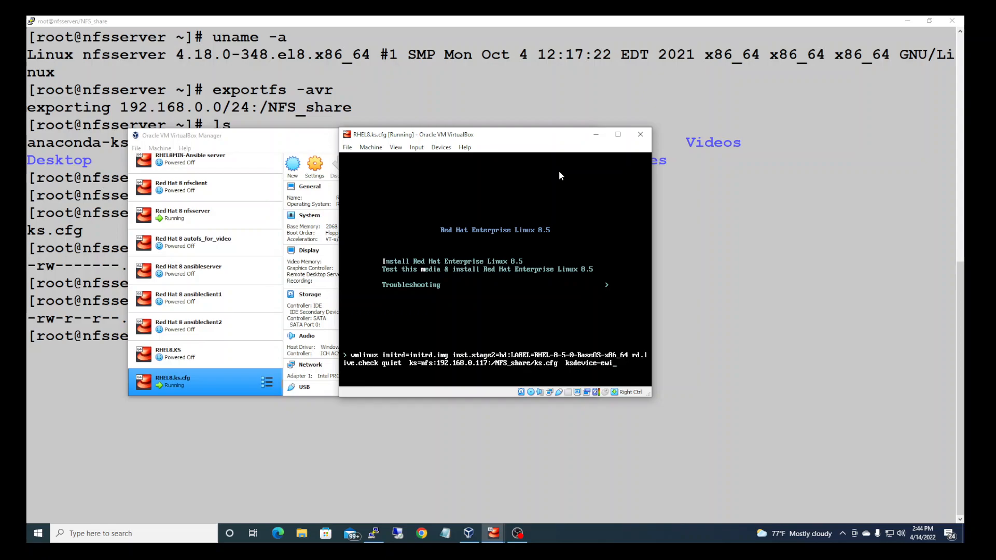
key("BackSpace")
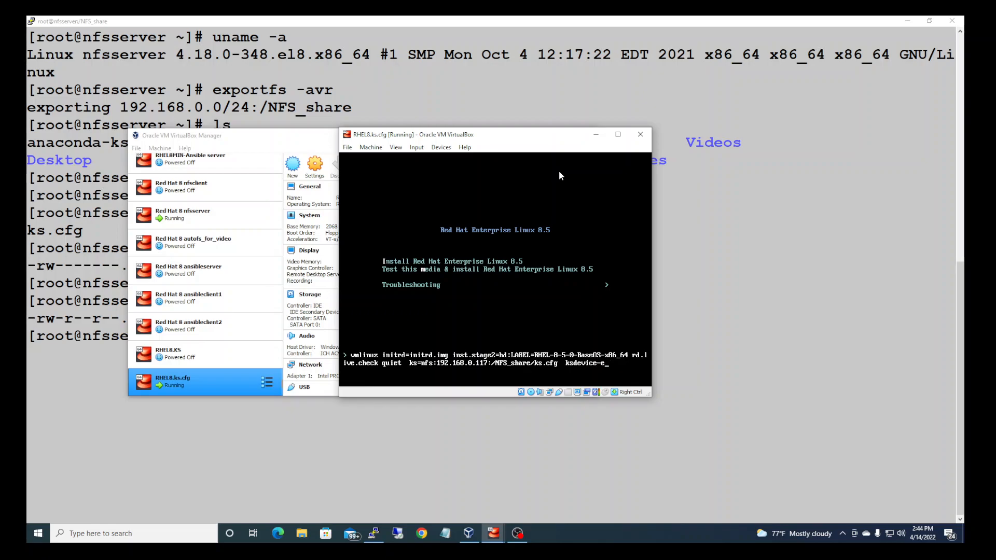
type("th0")
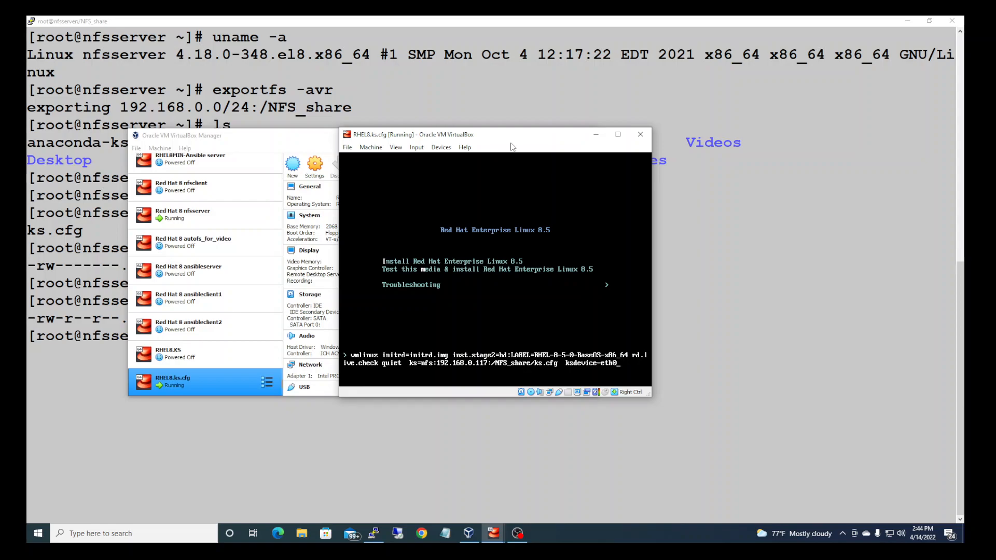
mouse_move(522, 238)
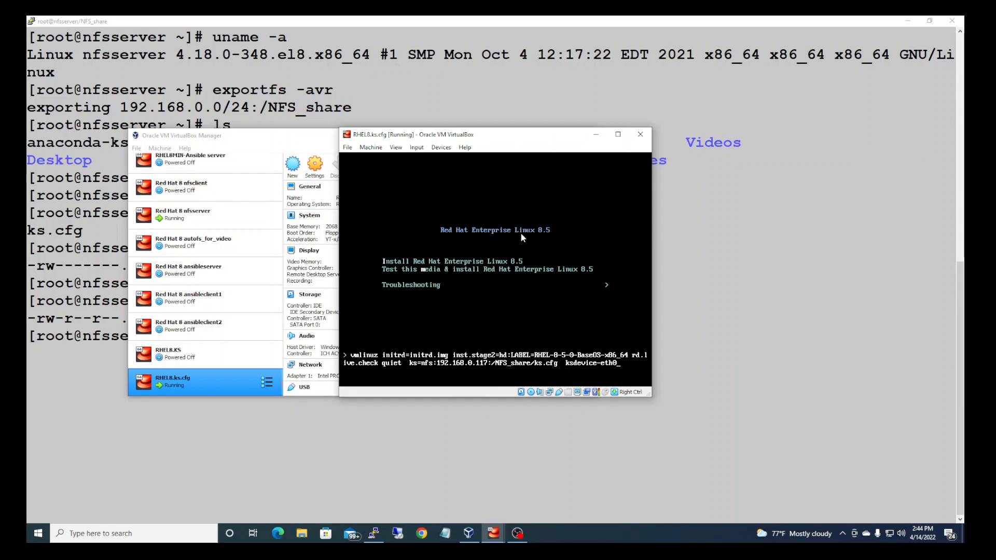
mouse_move(527, 247)
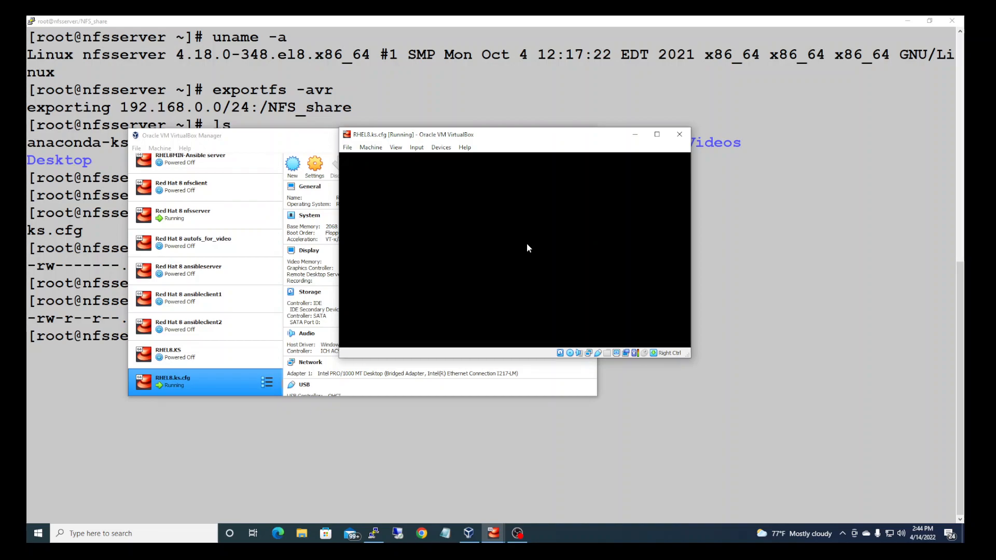
mouse_move(545, 145)
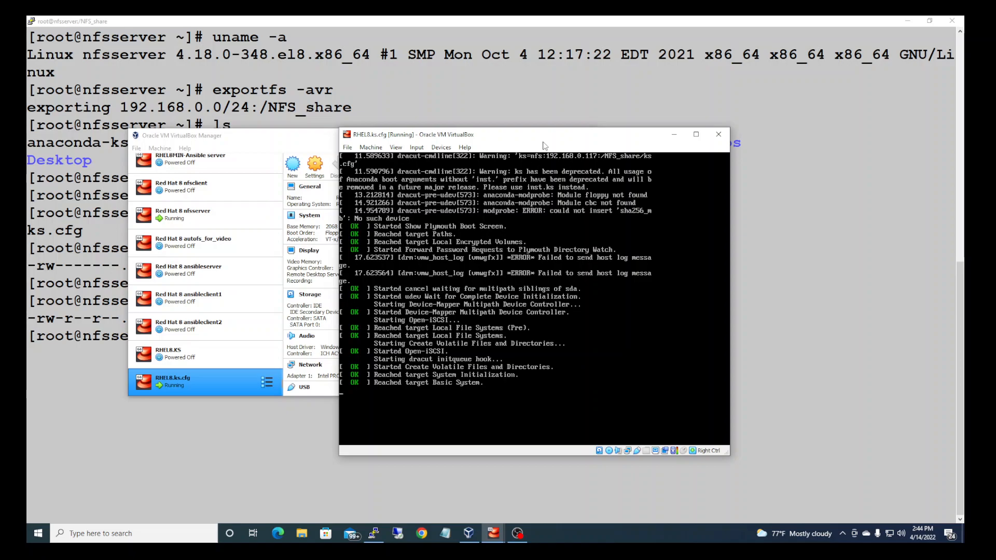
mouse_move(561, 148)
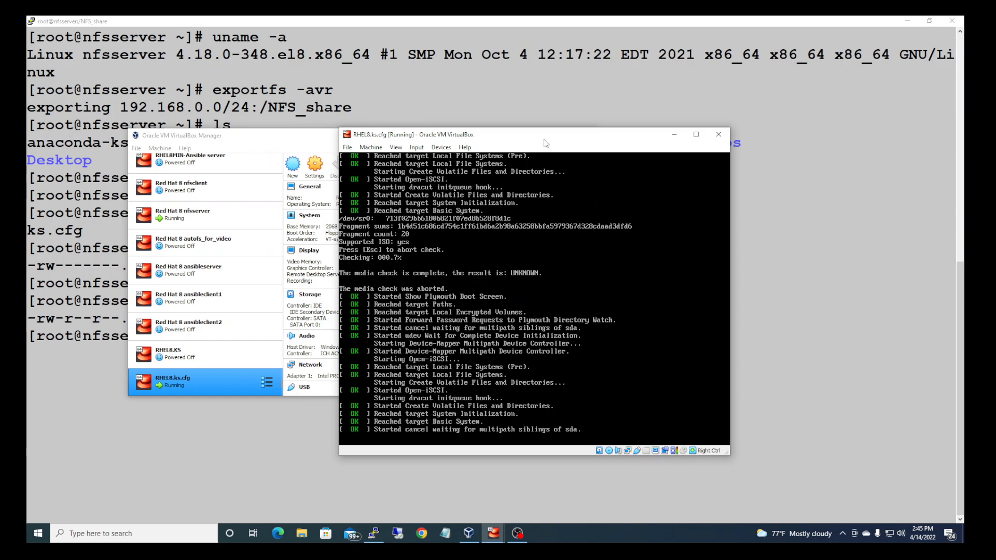
mouse_move(529, 143)
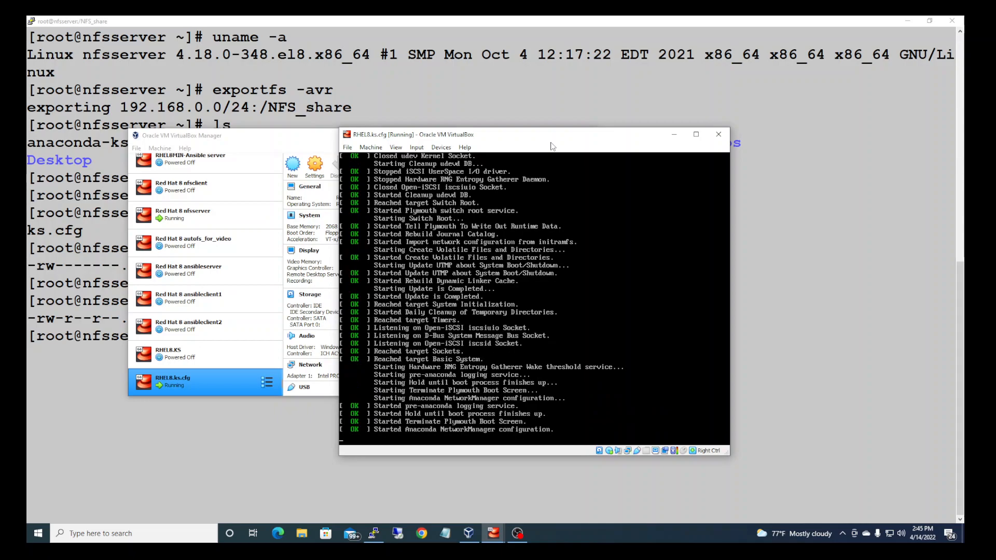
mouse_move(527, 134)
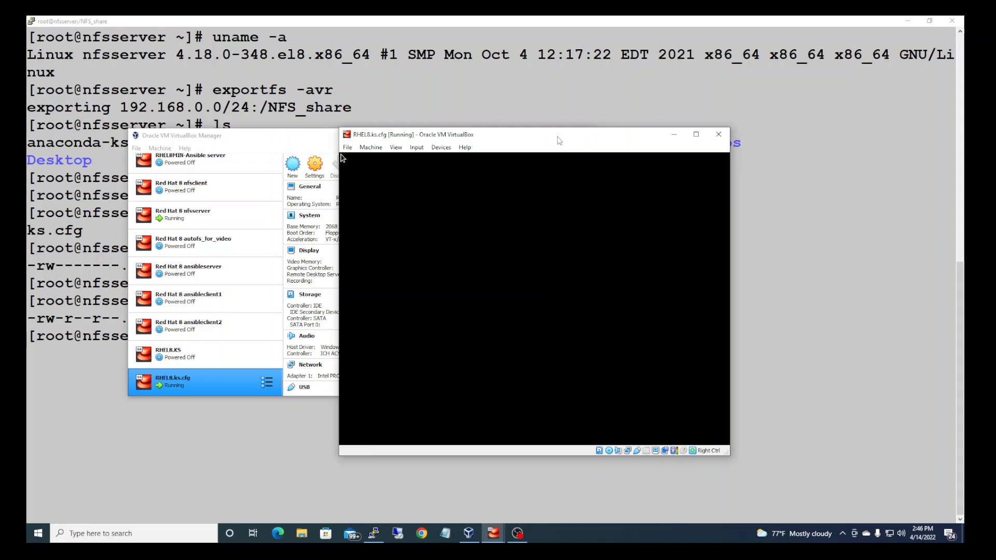
Nudge the VM window slightly left while the kickstart fills in the Installation Summary.
left_click_drag(558, 134, 550, 133)
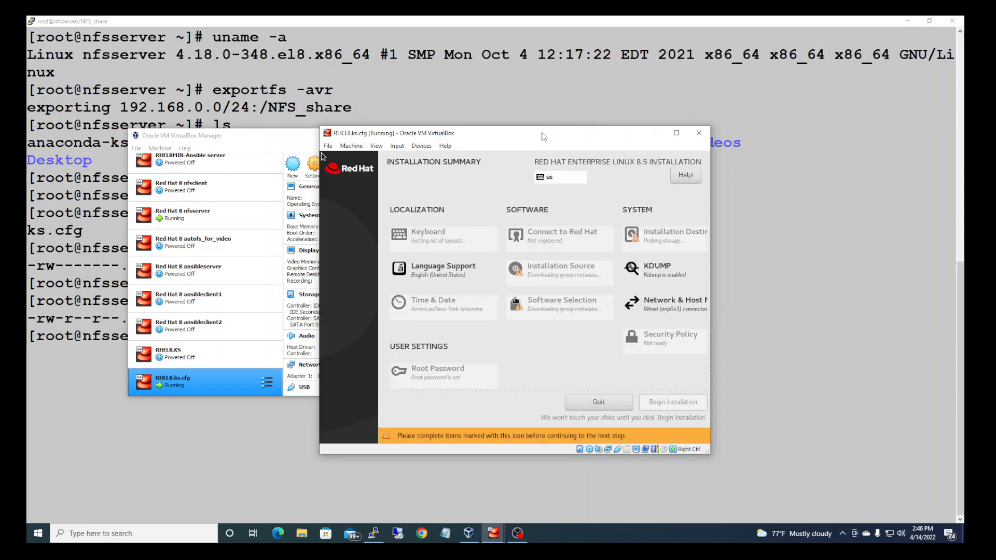
mouse_move(609, 281)
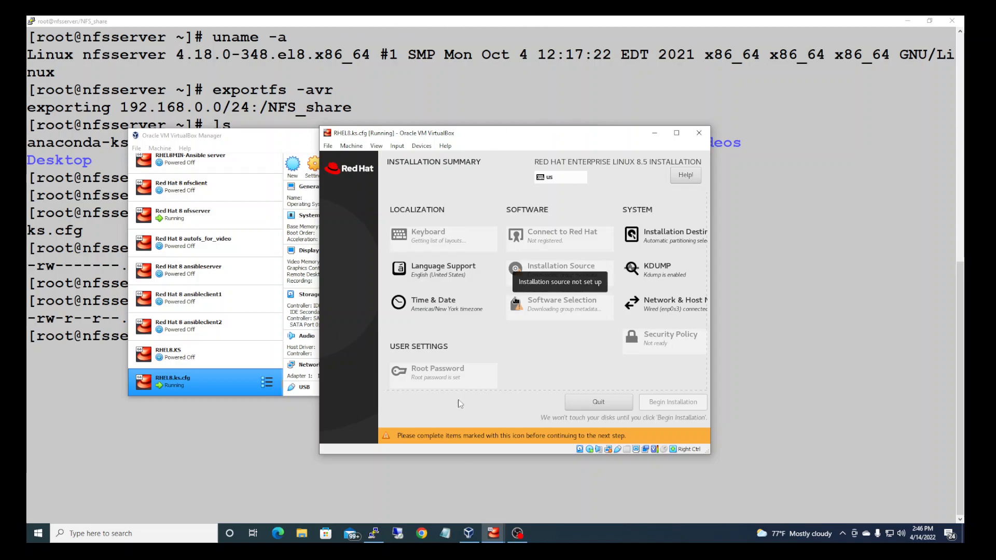
mouse_move(437, 378)
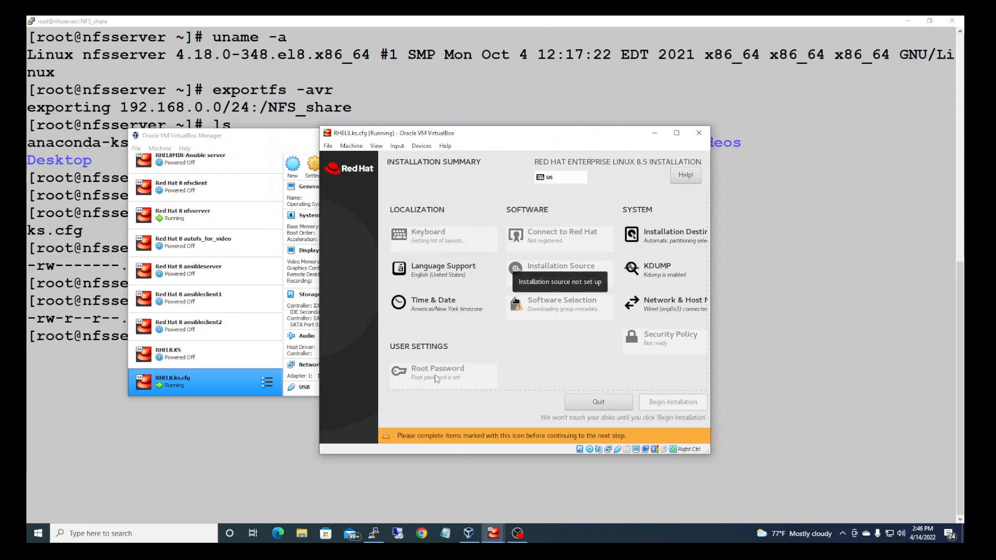
mouse_move(479, 368)
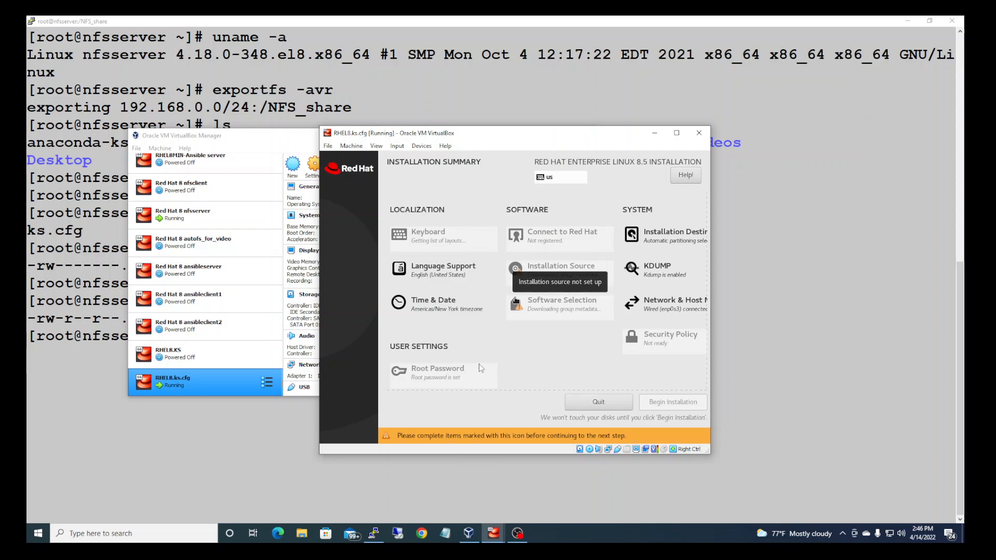
mouse_move(542, 353)
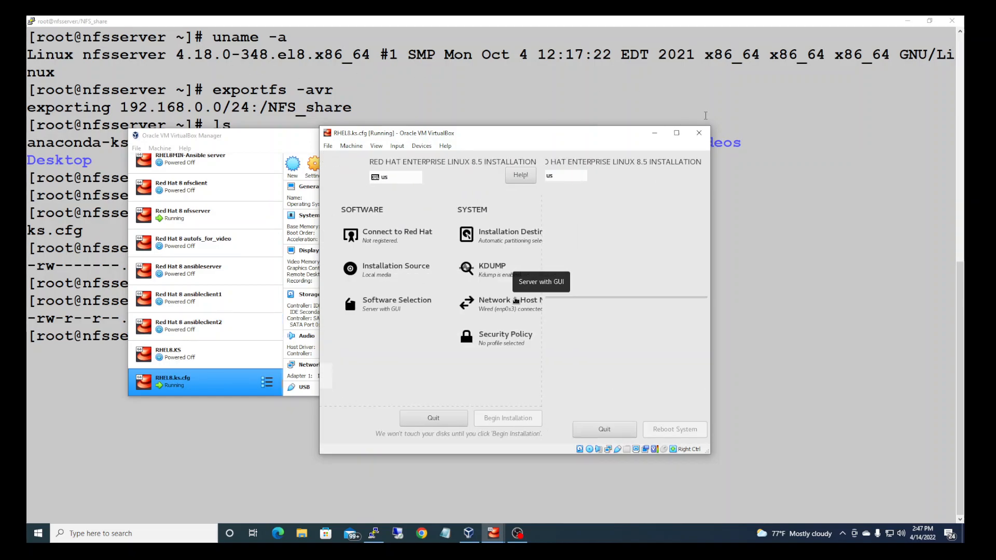
Focus the VM window as the installer begins downloading packages.
left_click(507, 418)
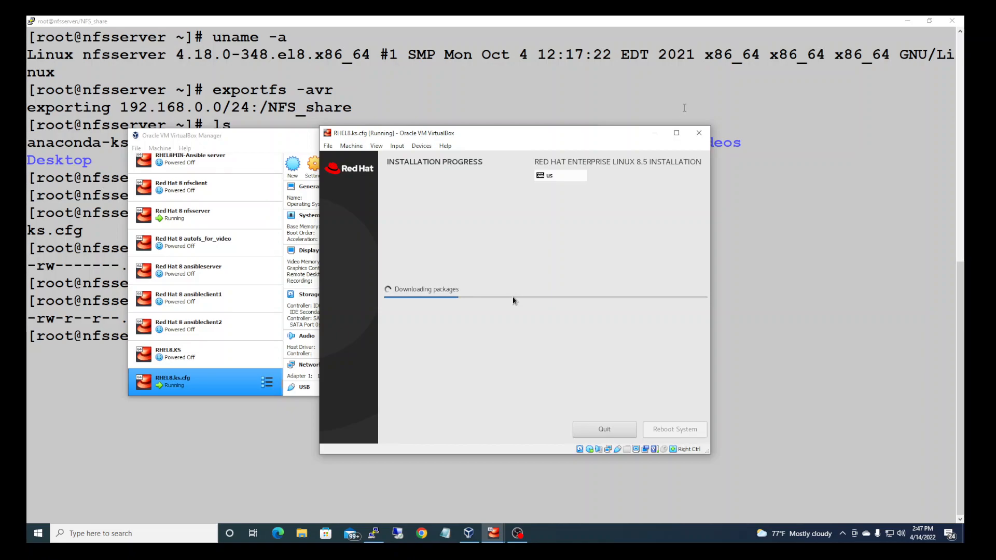
mouse_move(695, 119)
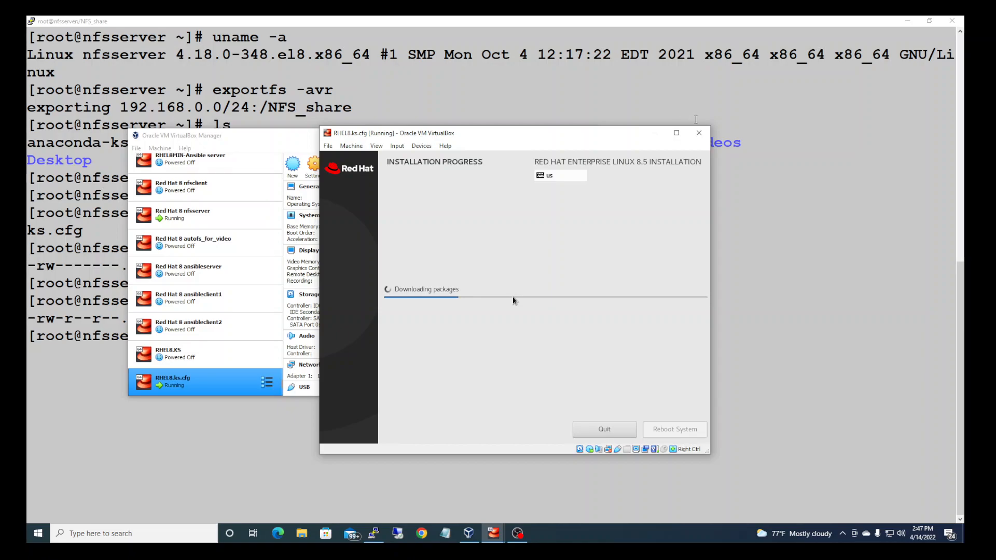